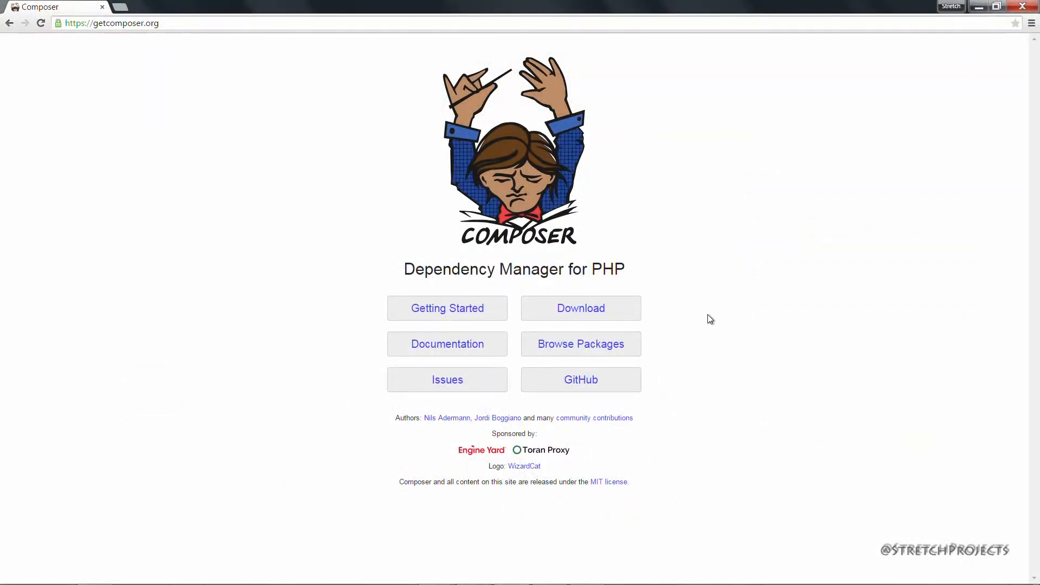
mouse_move(581, 309)
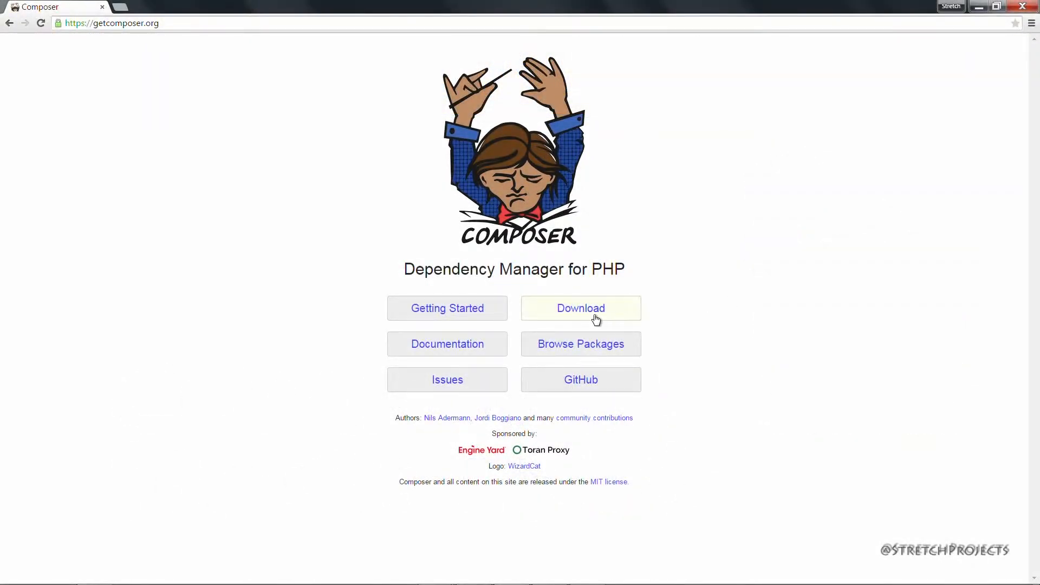
Go to the Composer Download page from getcomposer.org.
click(580, 307)
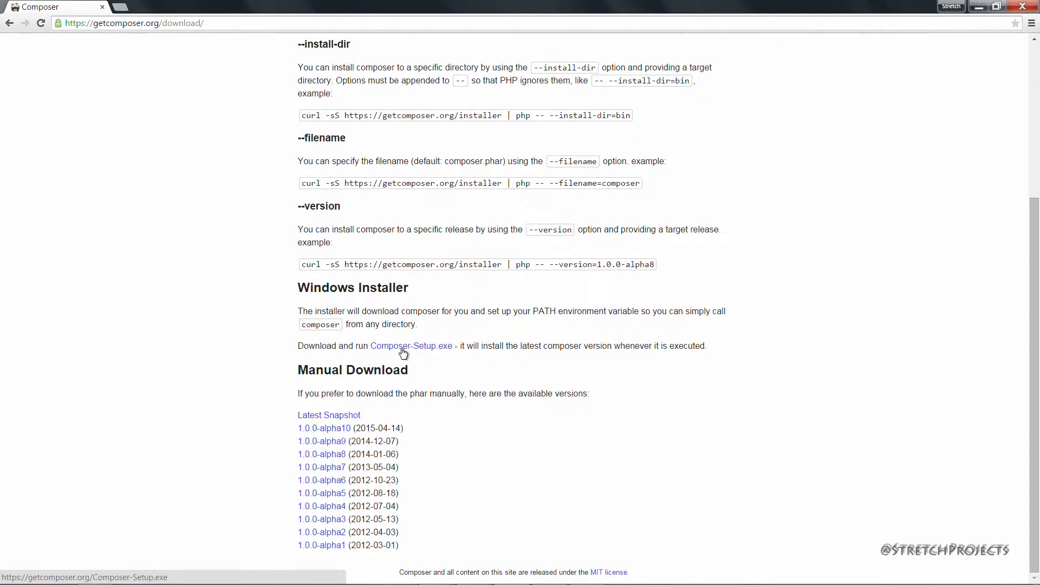
Run Composer-Setup.exe with default components, the path's php.exe, and complete the install.
click(410, 345)
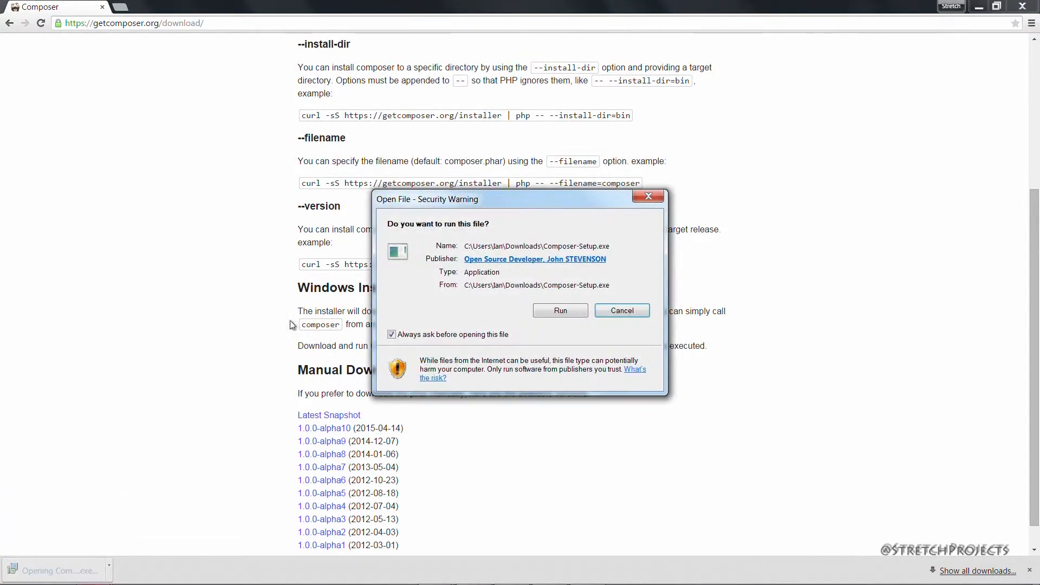
click(559, 311)
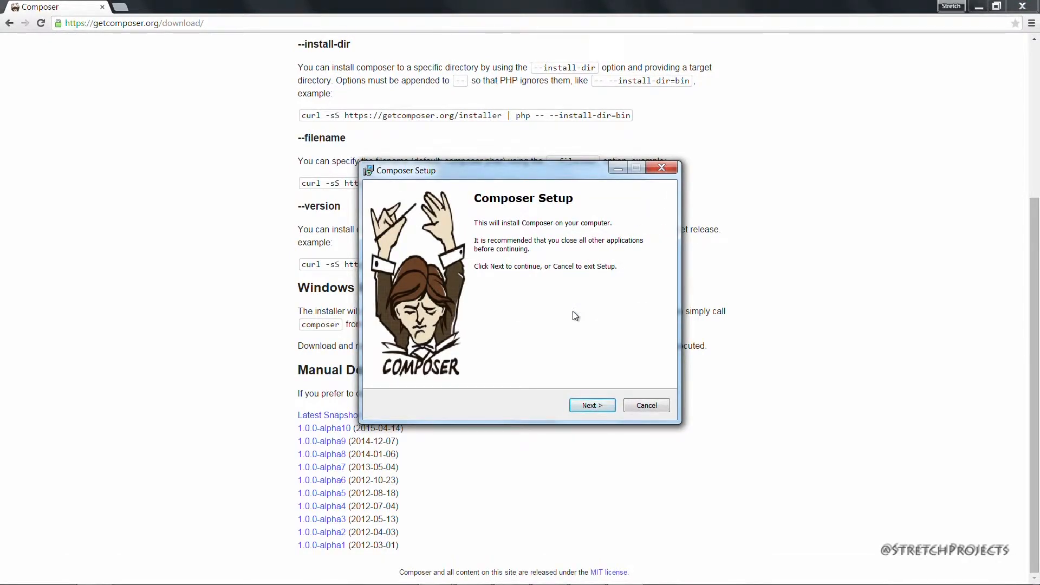
click(592, 405)
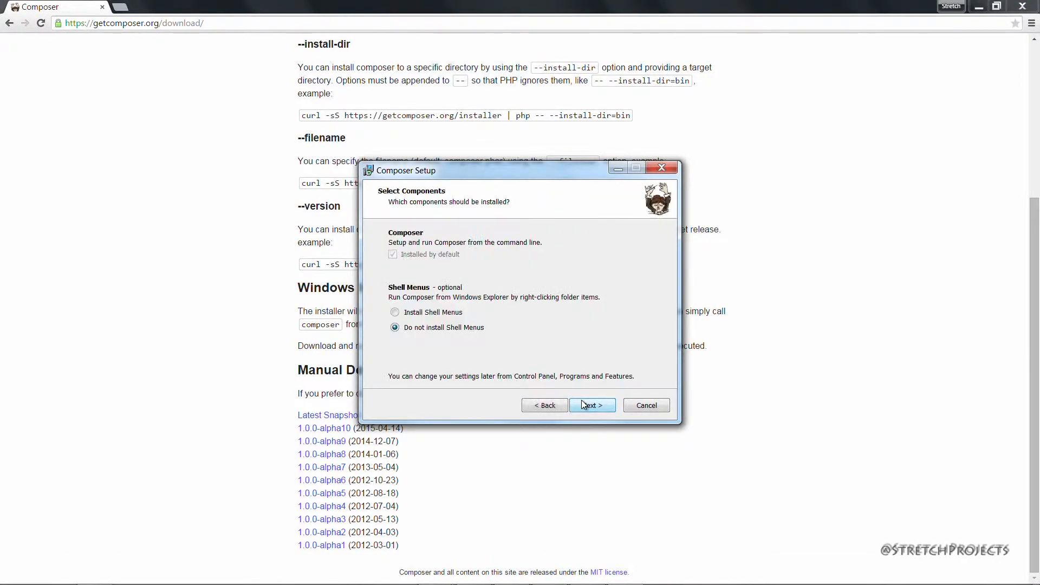
click(591, 405)
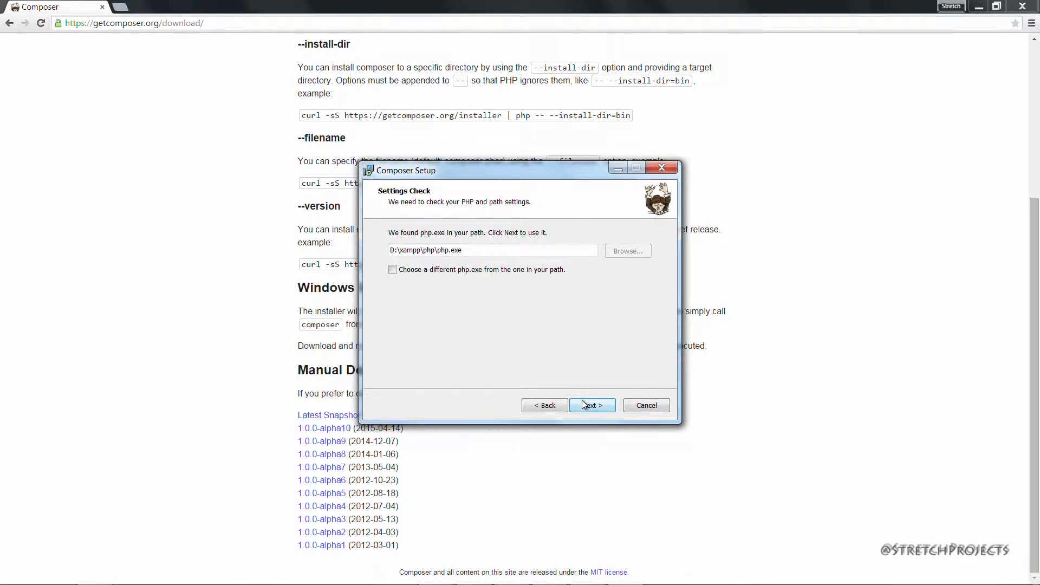
click(591, 405)
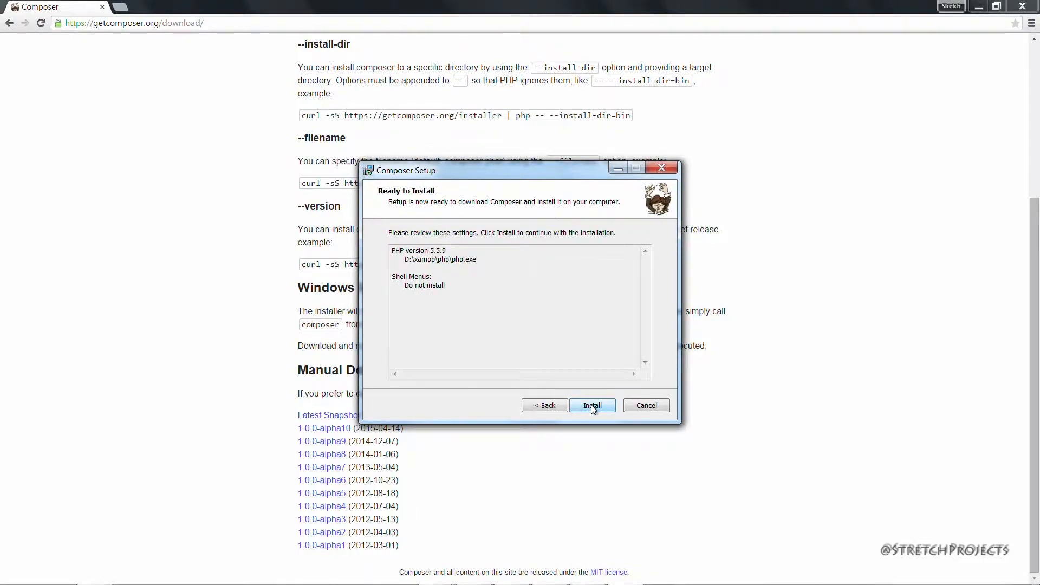
click(591, 405)
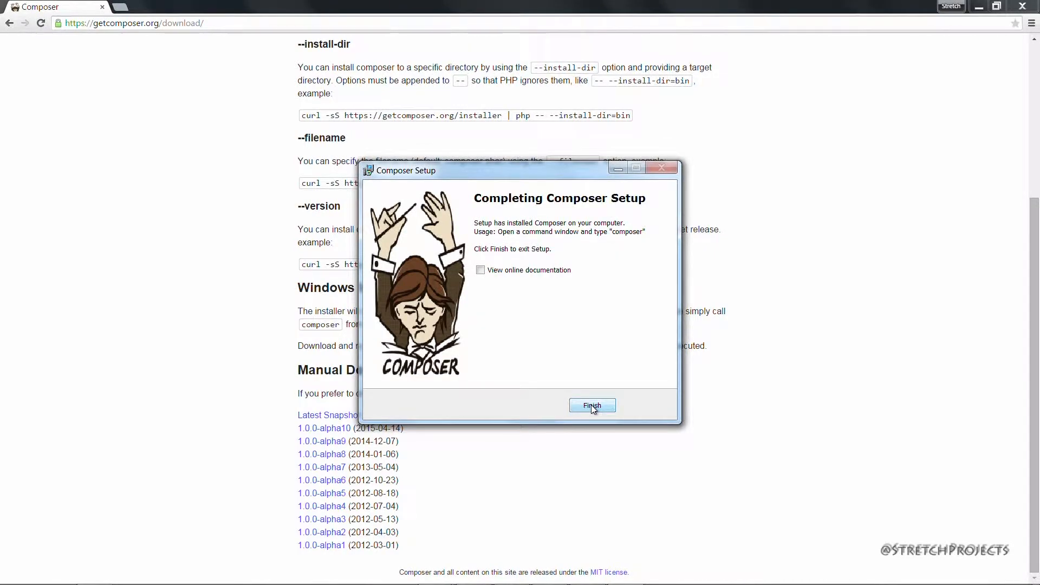
click(592, 405)
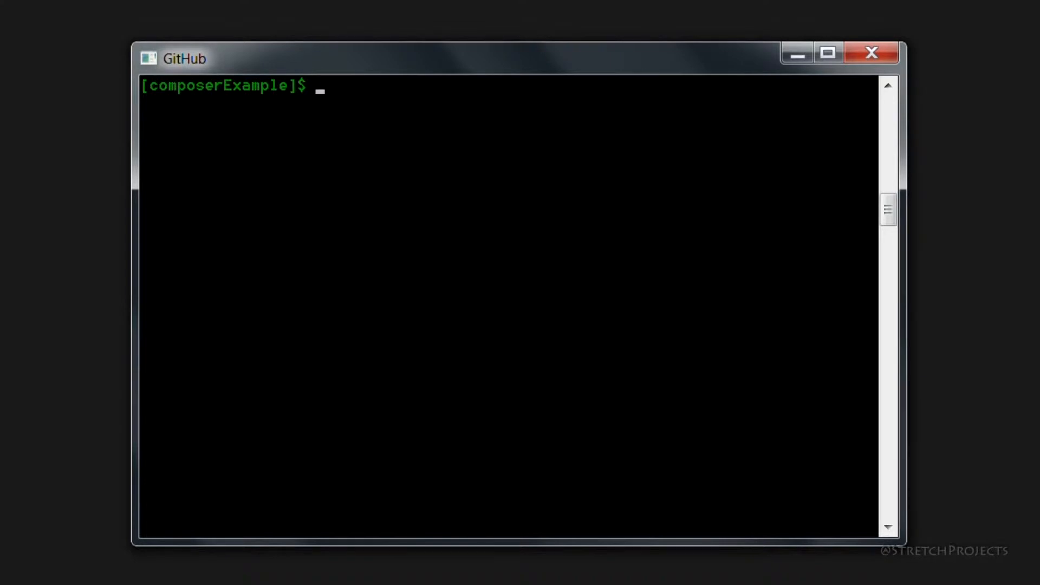
Change the Git Shell directory into the composerExample project folder.
text(compose)
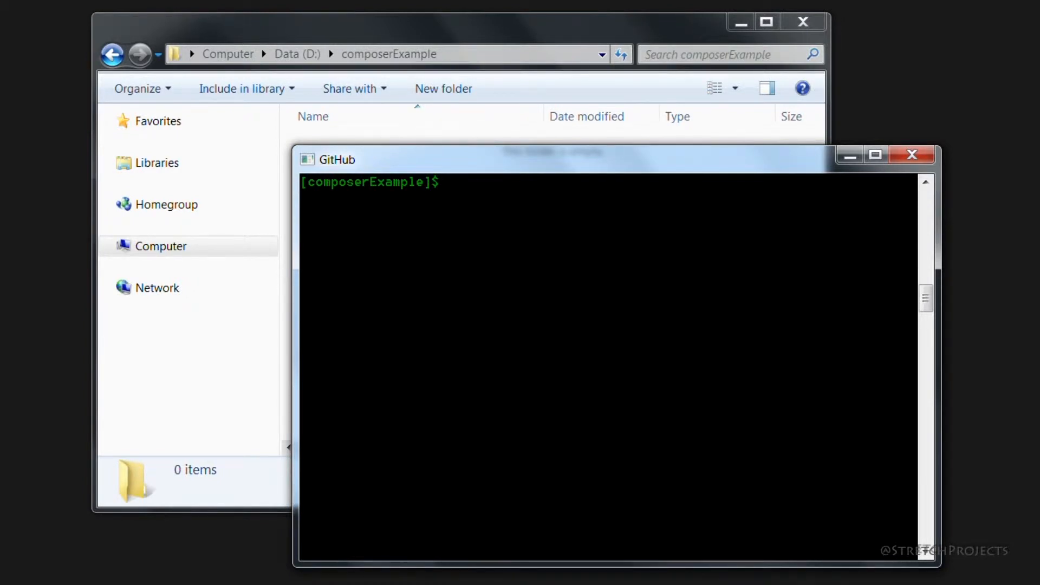
Run composer init and enter the package name stretch/example in lowercase.
text(composer init)
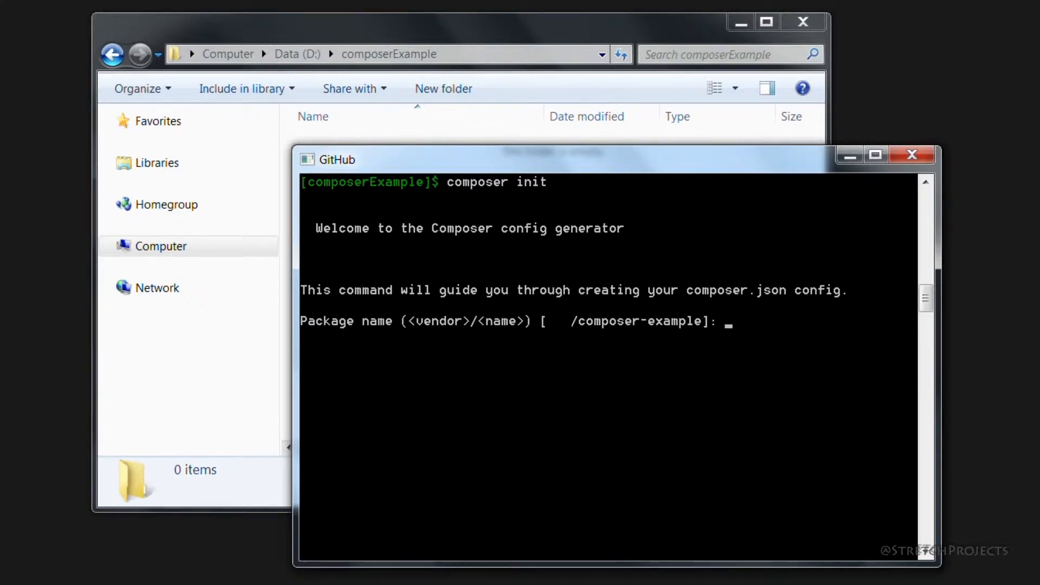
text(Stretch)
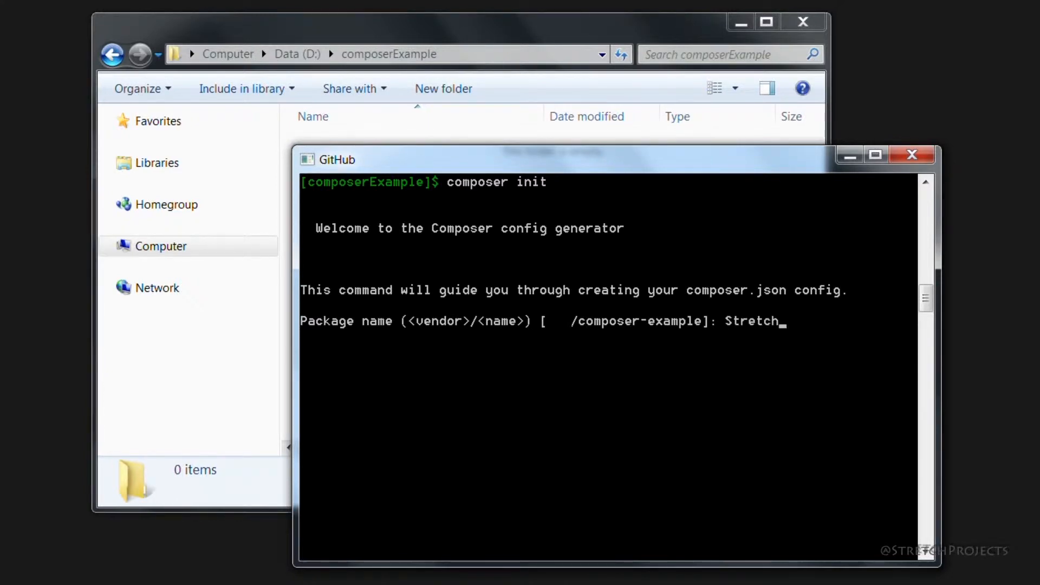
text(/example)
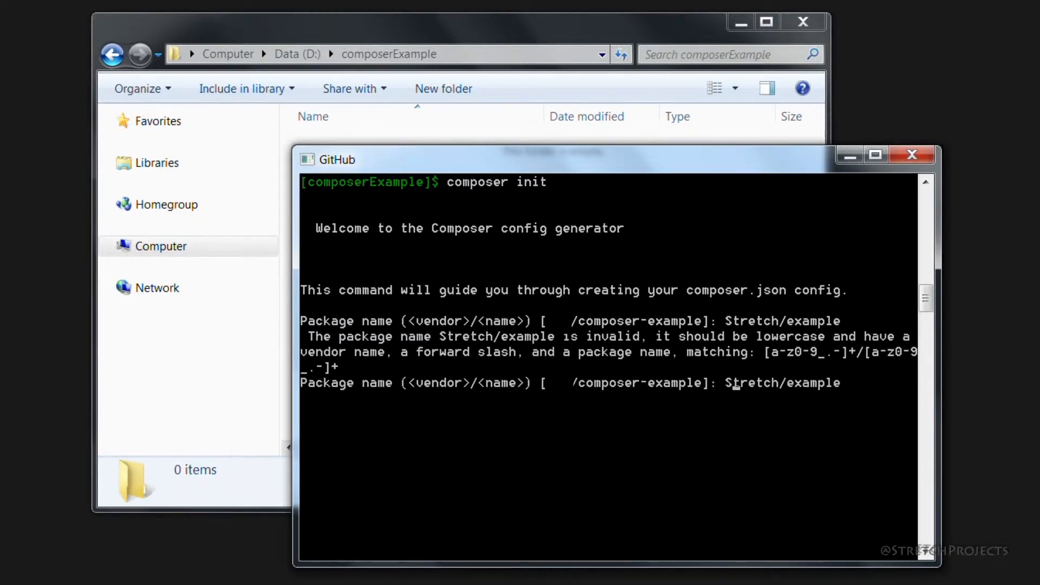
text(stretch/example)
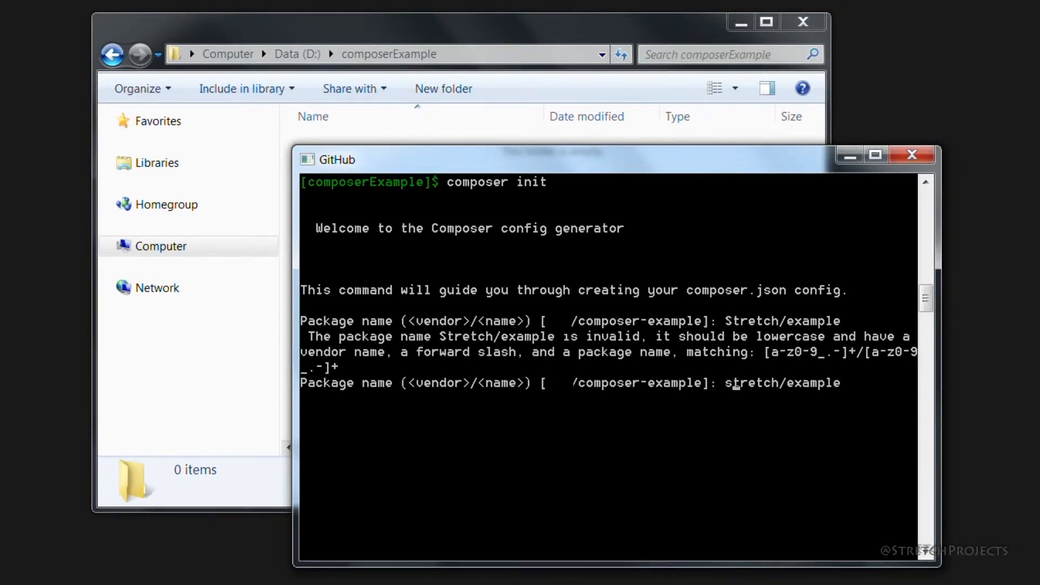
key(enter)
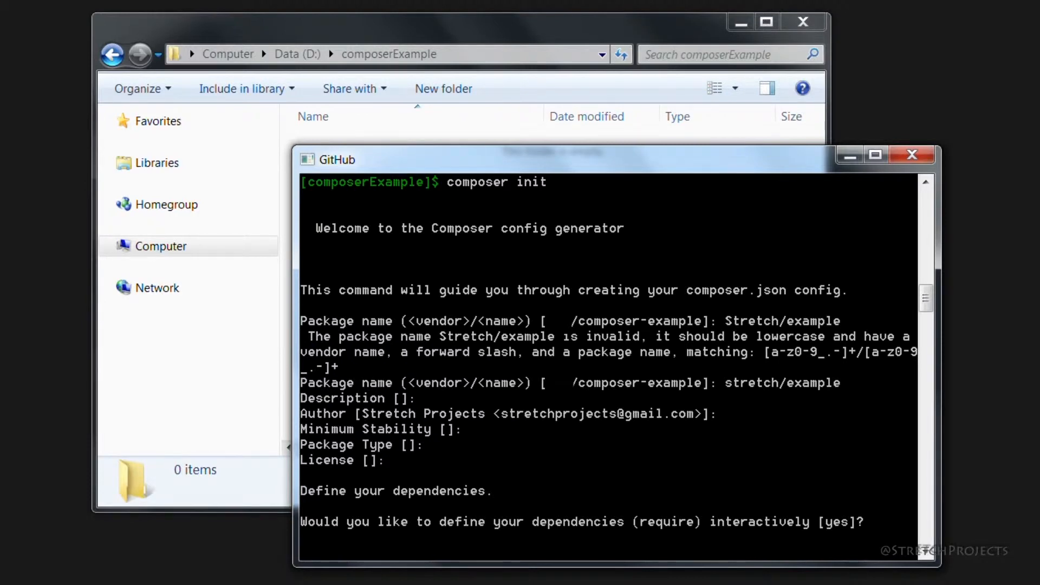
Search for laravel and require laravel/laravel at the latest version ^5.0.
text(y)
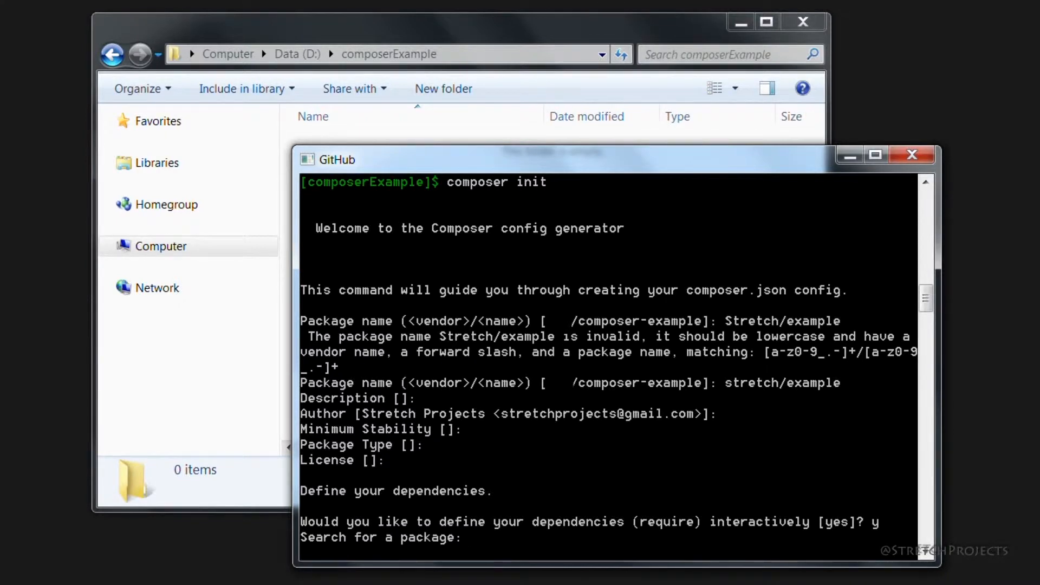
text(laravel)
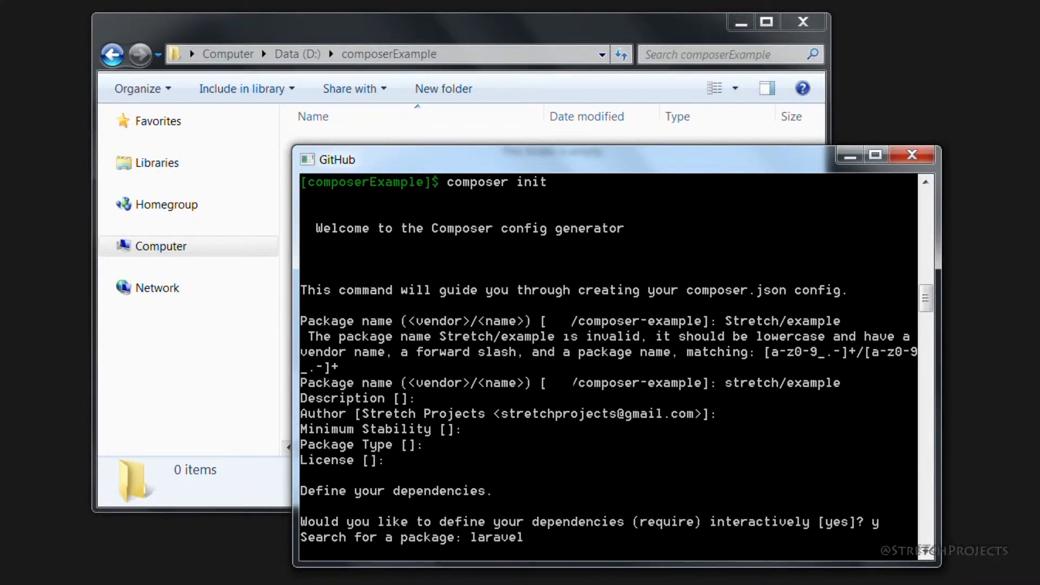
key(enter)
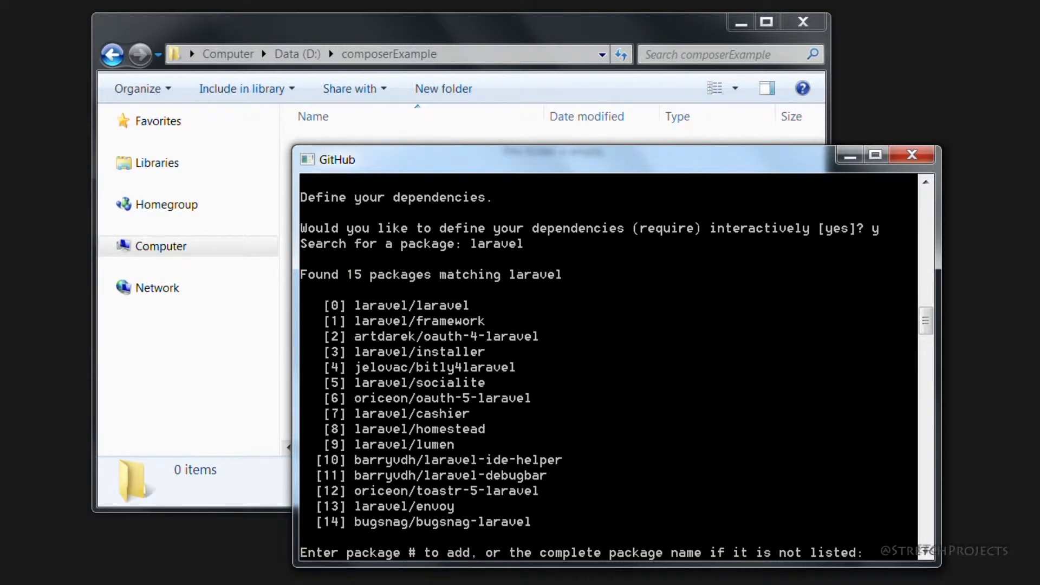
text(0)
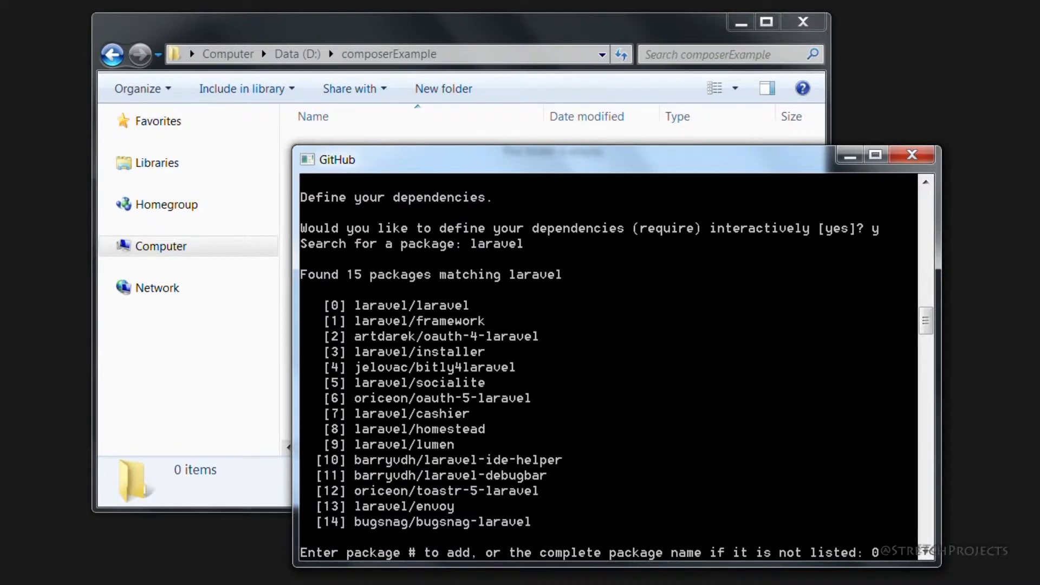
key(enter)
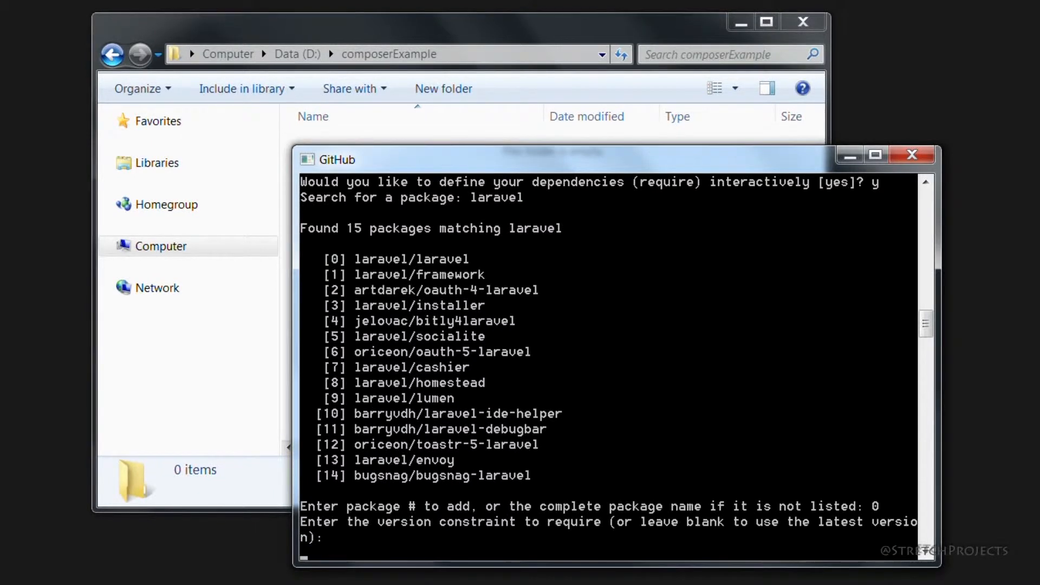
key(enter)
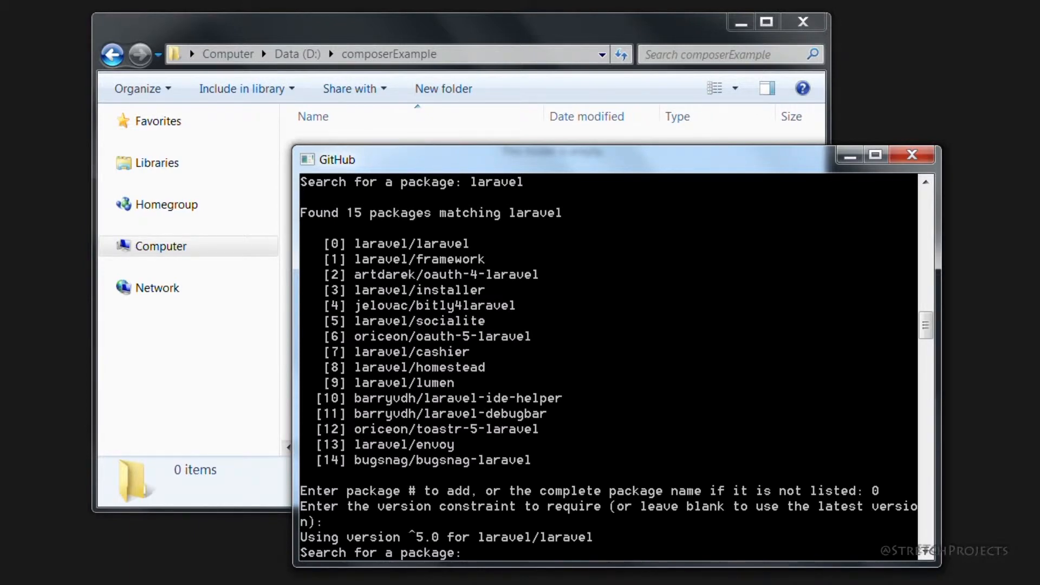
key(enter)
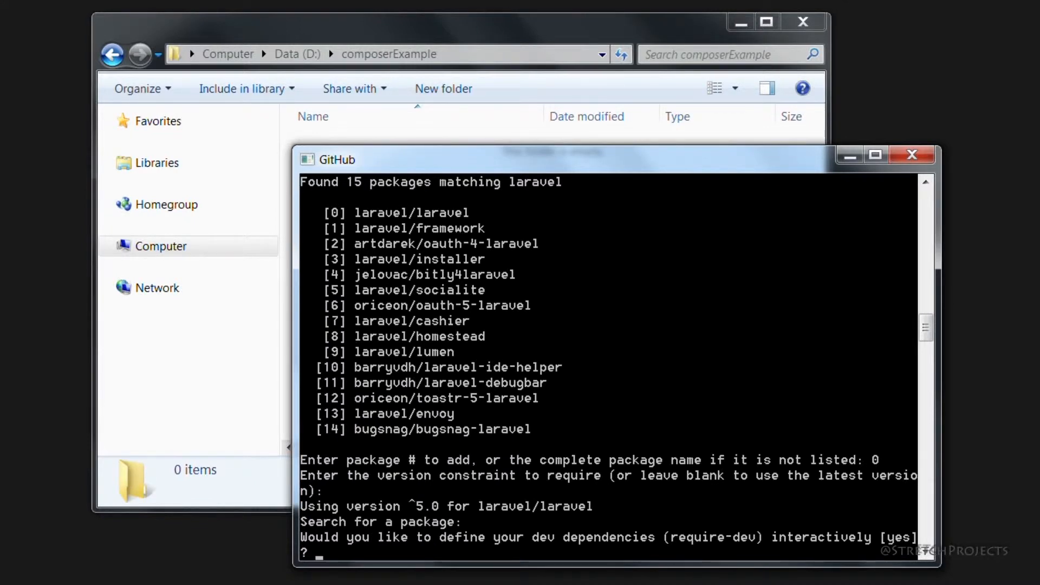
Decline defining dev dependencies, reaching the composer.json preview.
text(n)
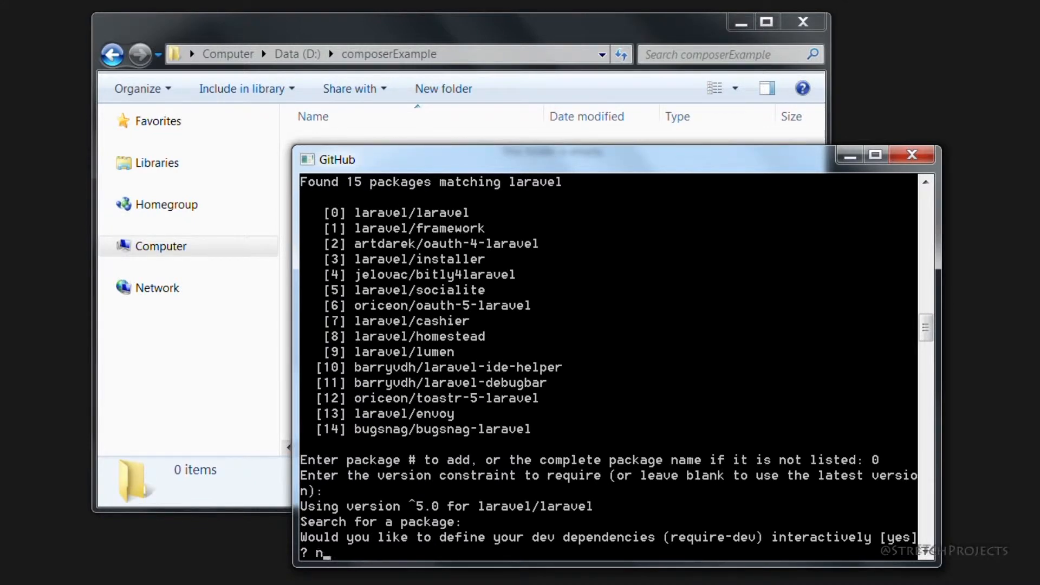
key(Return)
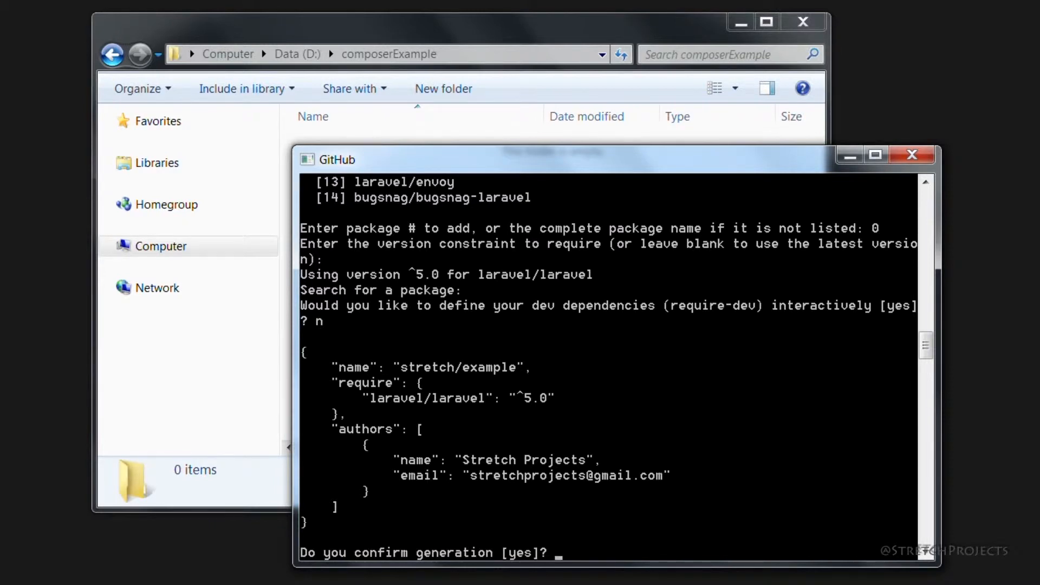
Confirm generation and view the new composer.json requiring laravel/laravel ^5.0 in Sublime Text.
key(enter)
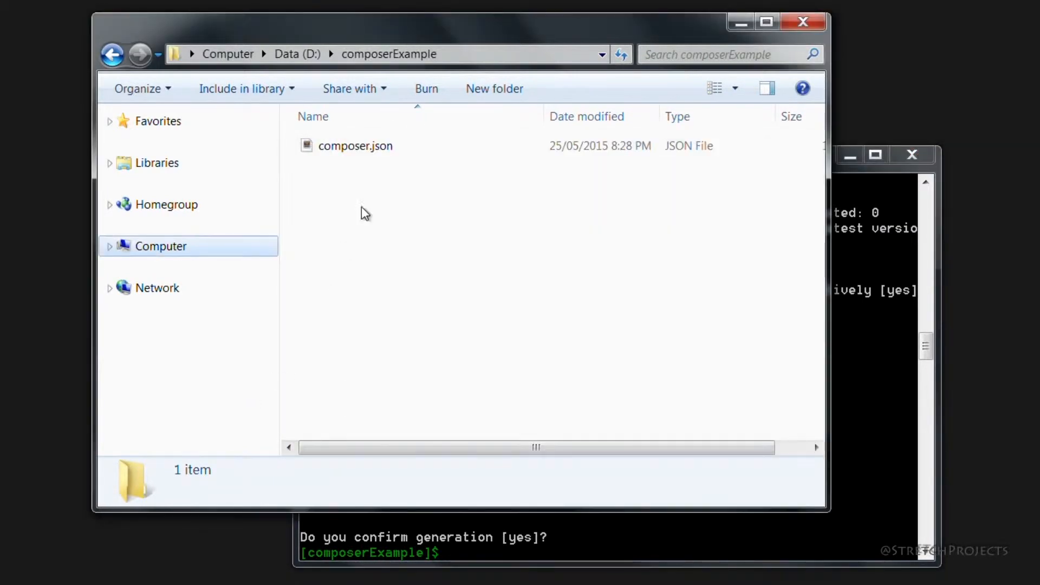
click(355, 145)
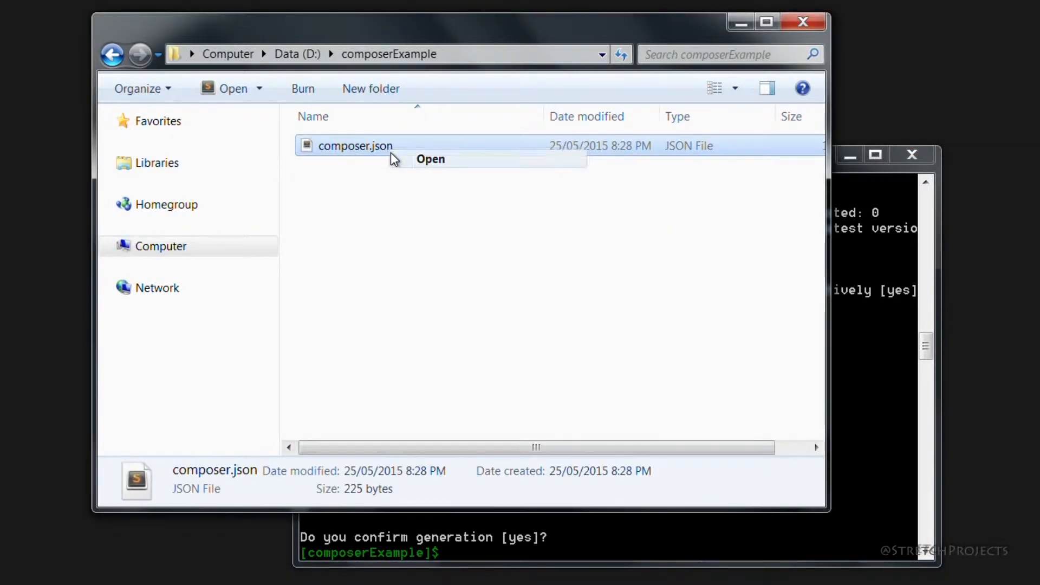
click(431, 158)
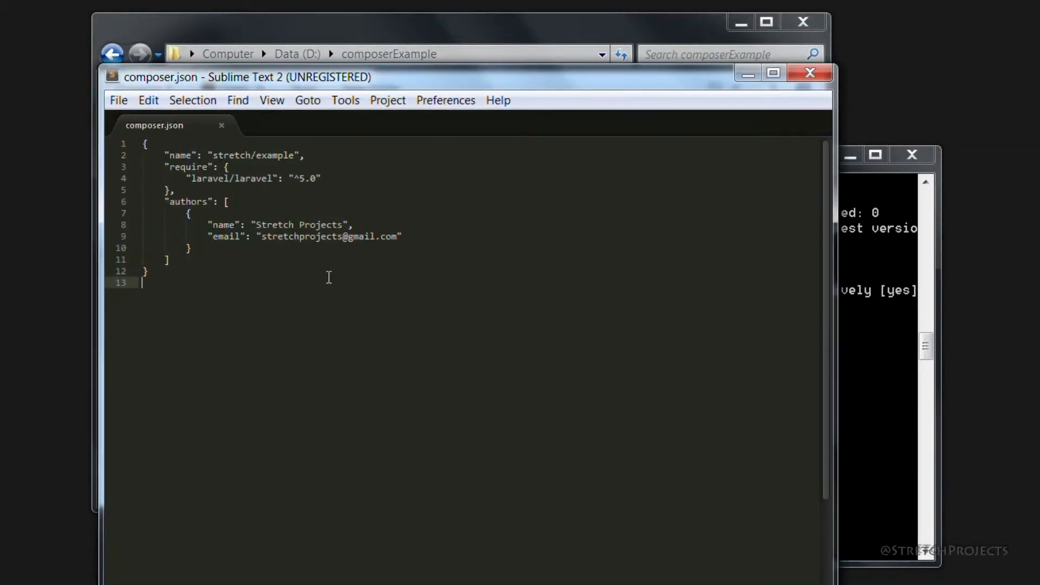
mouse_move(177, 171)
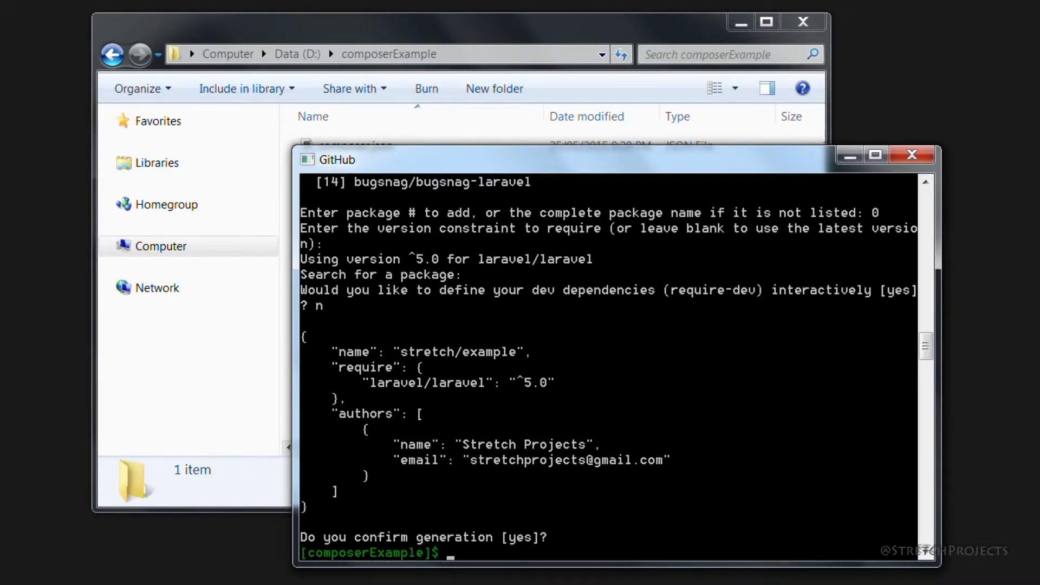
Run composer install to download Laravel's packages and write composer.lock.
text(com)
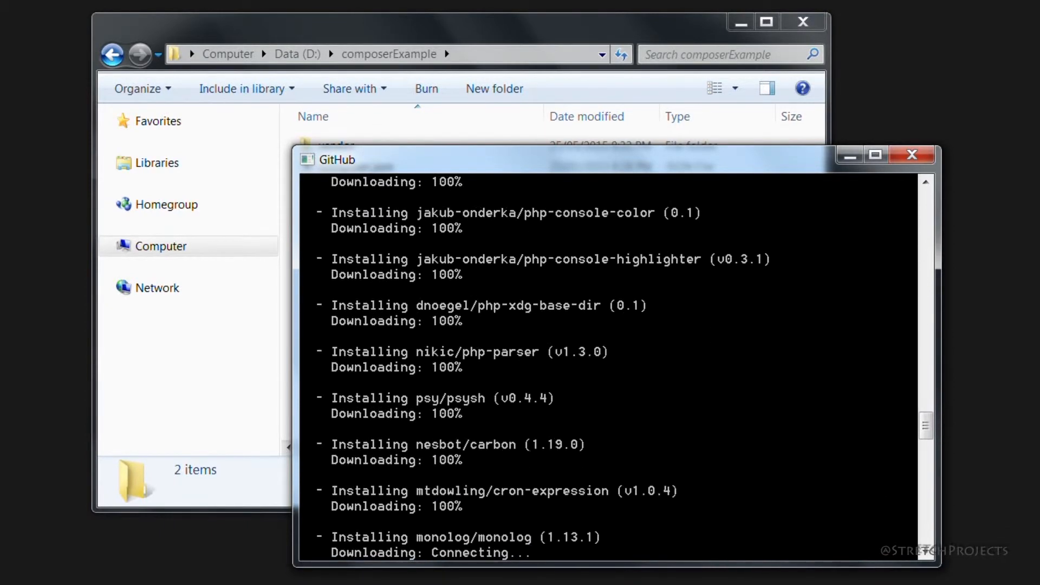
scroll(down, 3)
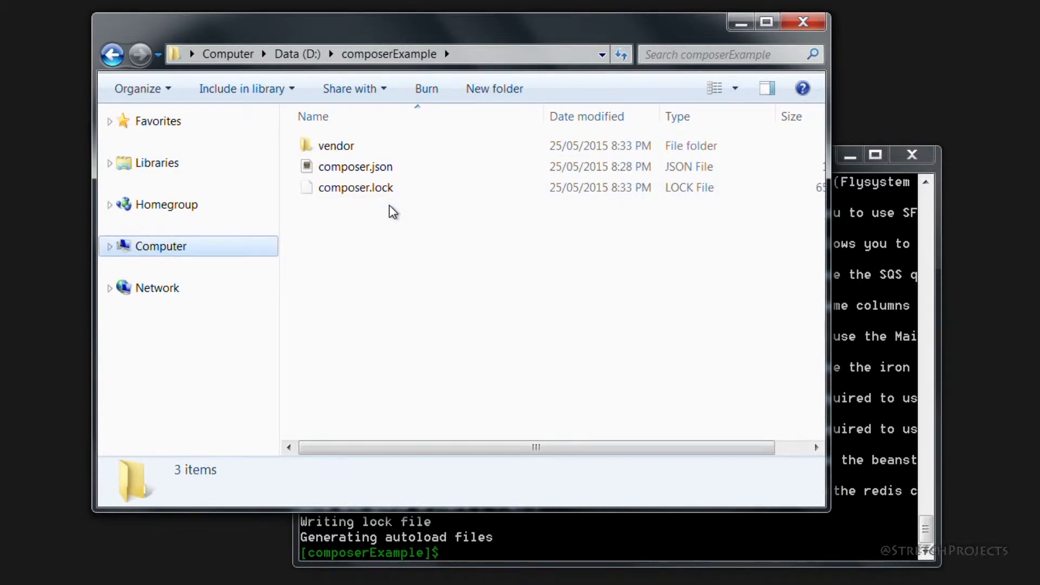
Open the vendor folder and view its generated autoload.php in Sublime Text, then close it.
click(336, 145)
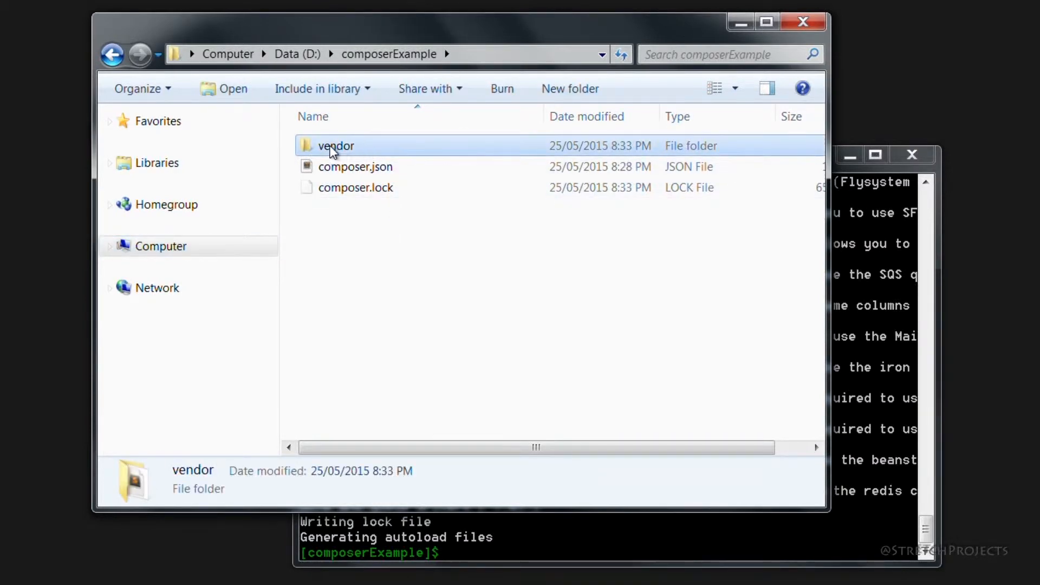
mouse_move(335, 147)
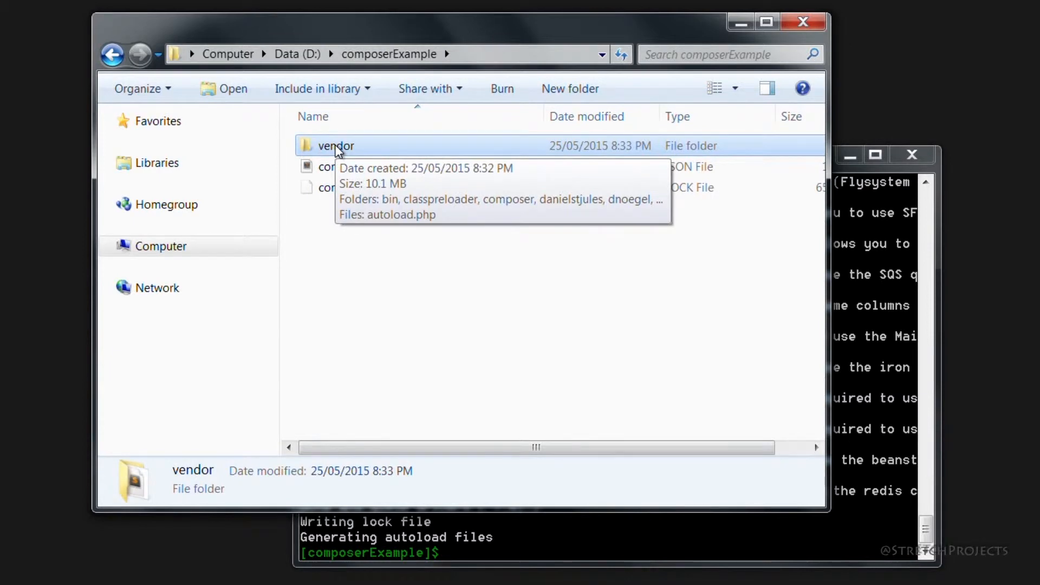
double_click(335, 145)
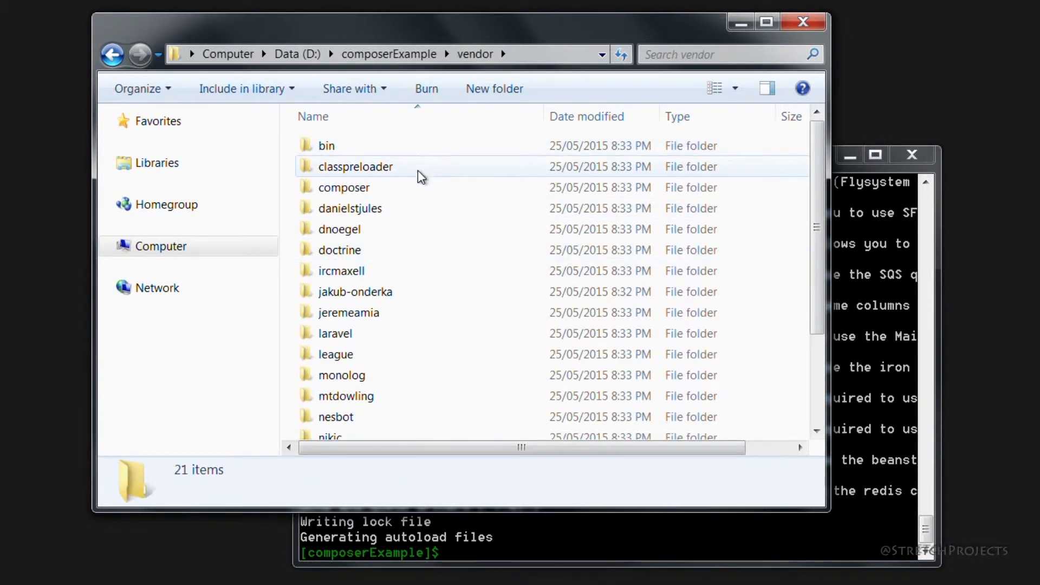
scroll(down, 3)
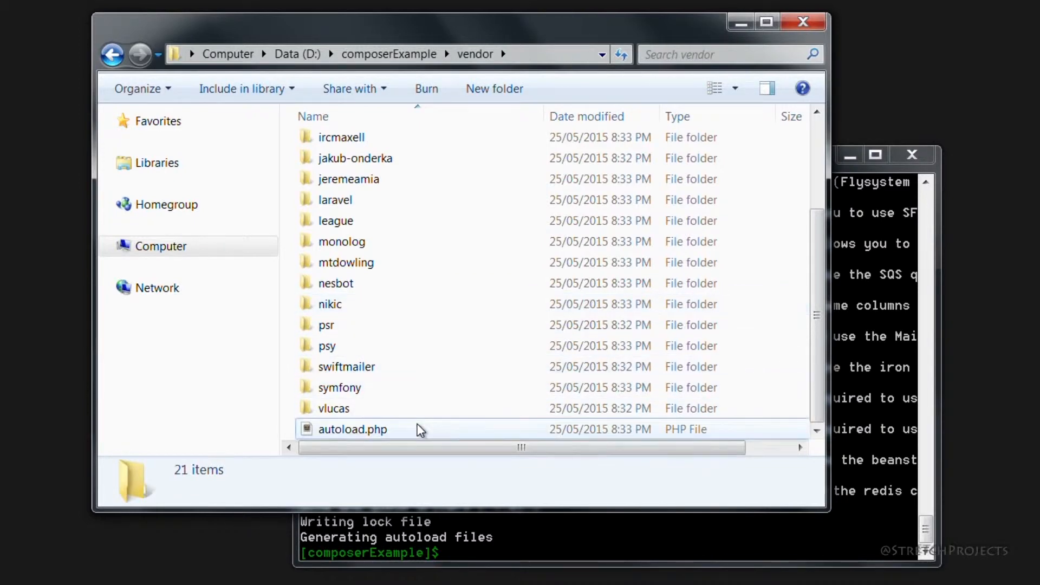
click(353, 430)
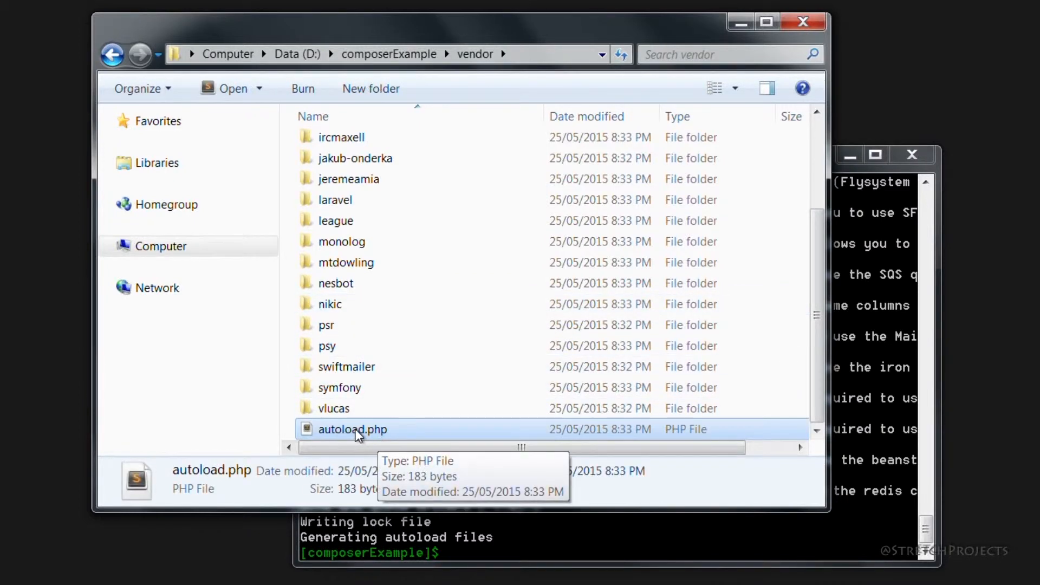
right_click(353, 429)
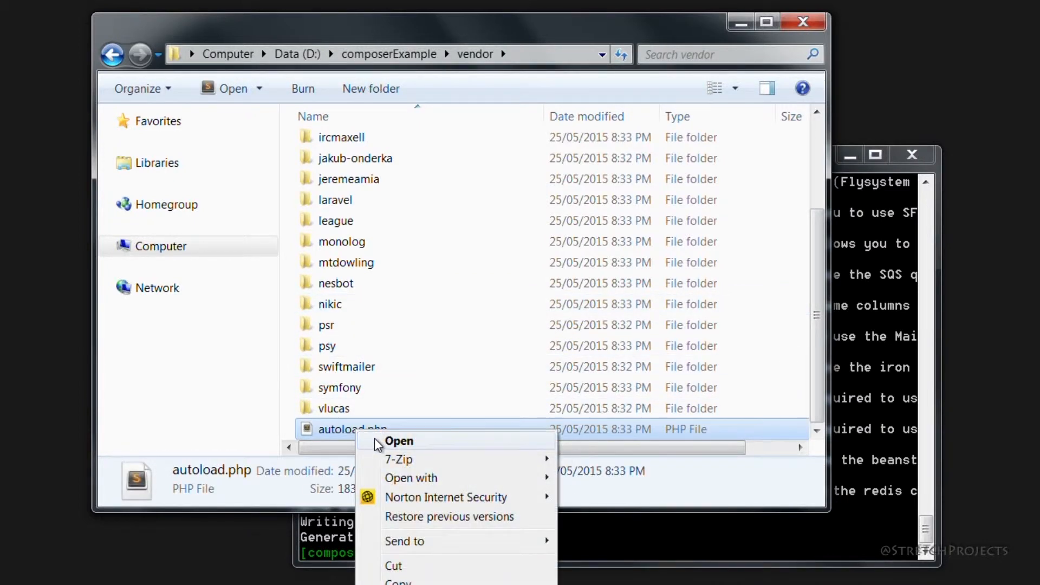
click(397, 441)
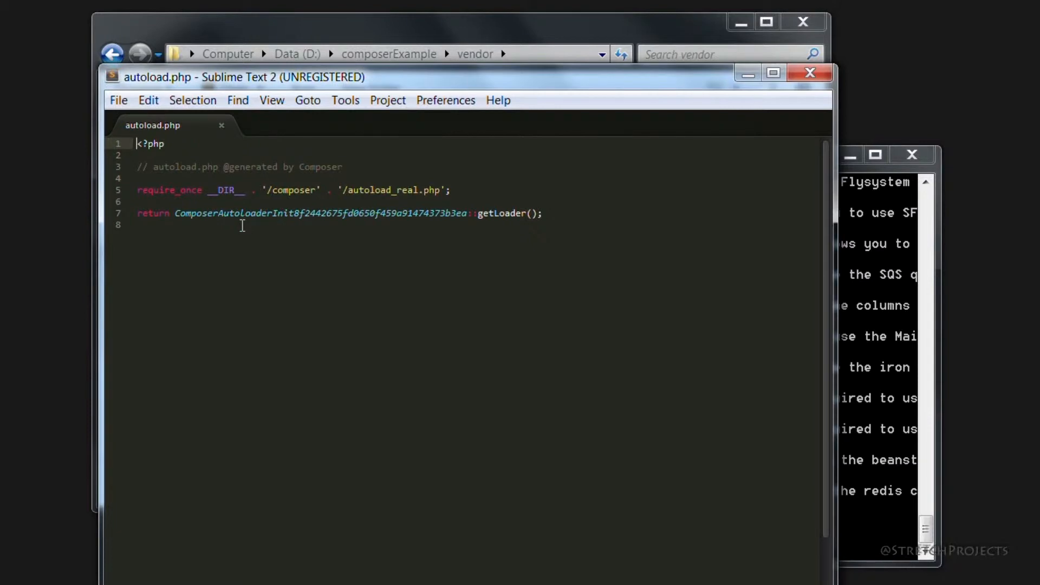
mouse_move(438, 376)
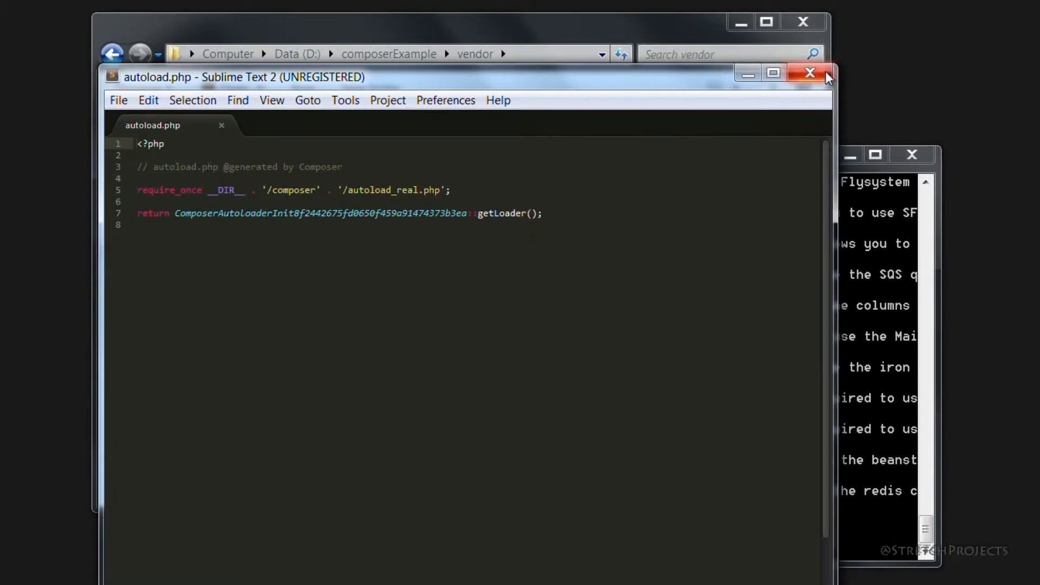
click(811, 72)
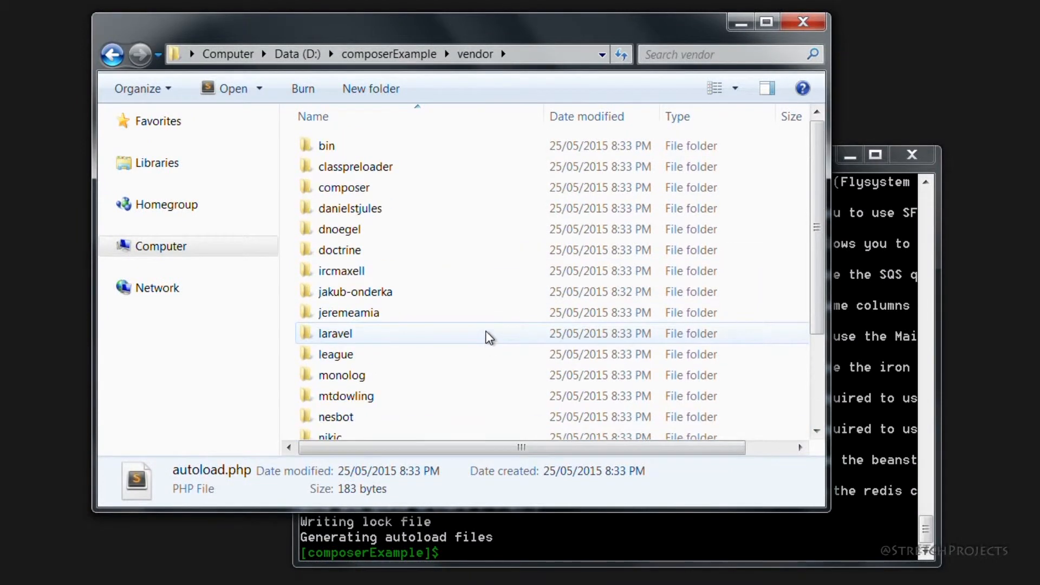
mouse_move(447, 343)
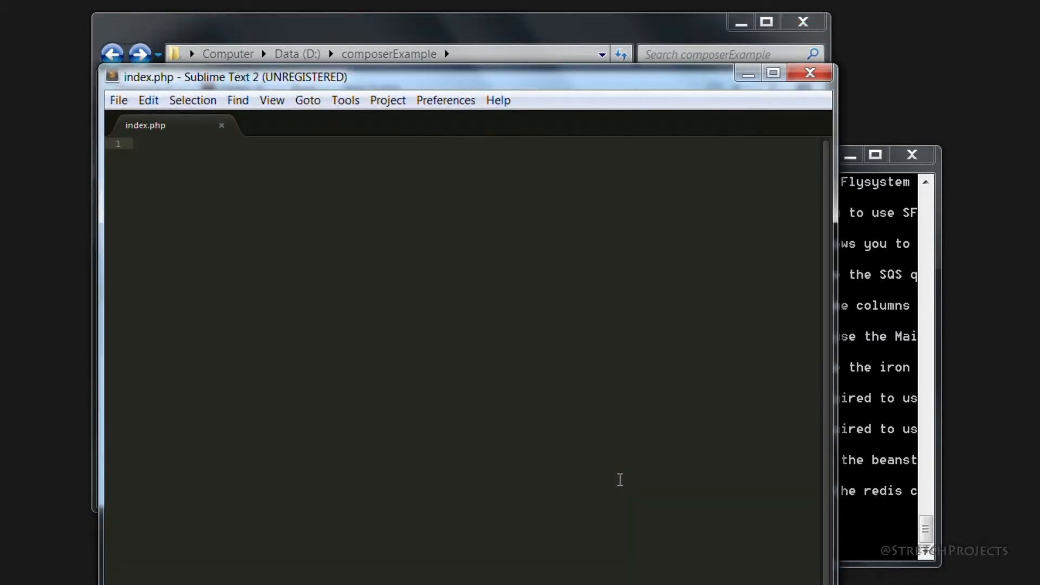
Write index.php with <?php and require_once __DIR__ . 'vendor/autoload.php'; and save it.
text(require_once ')
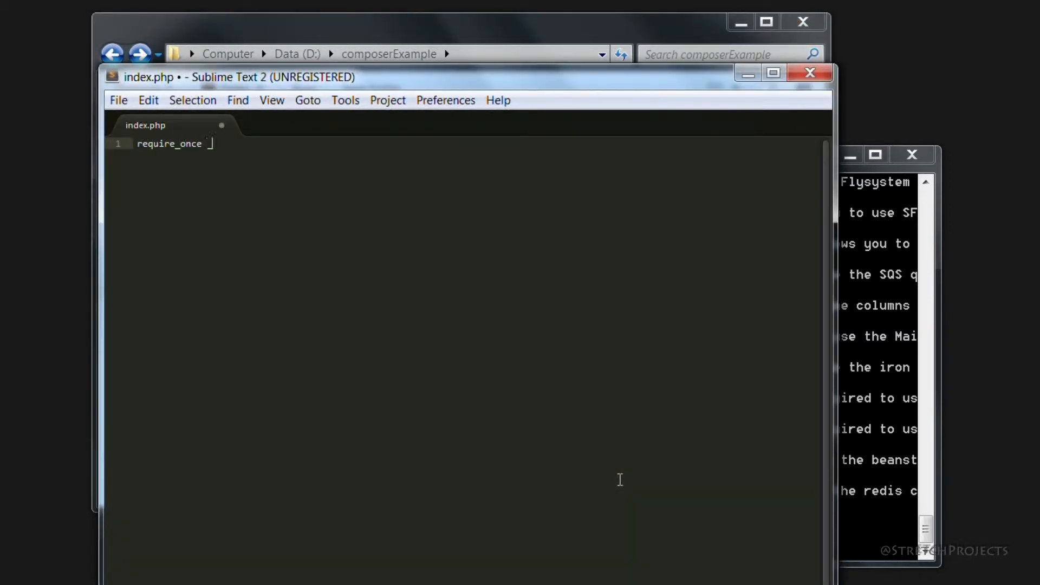
text(__DIR__ . 'vendor')
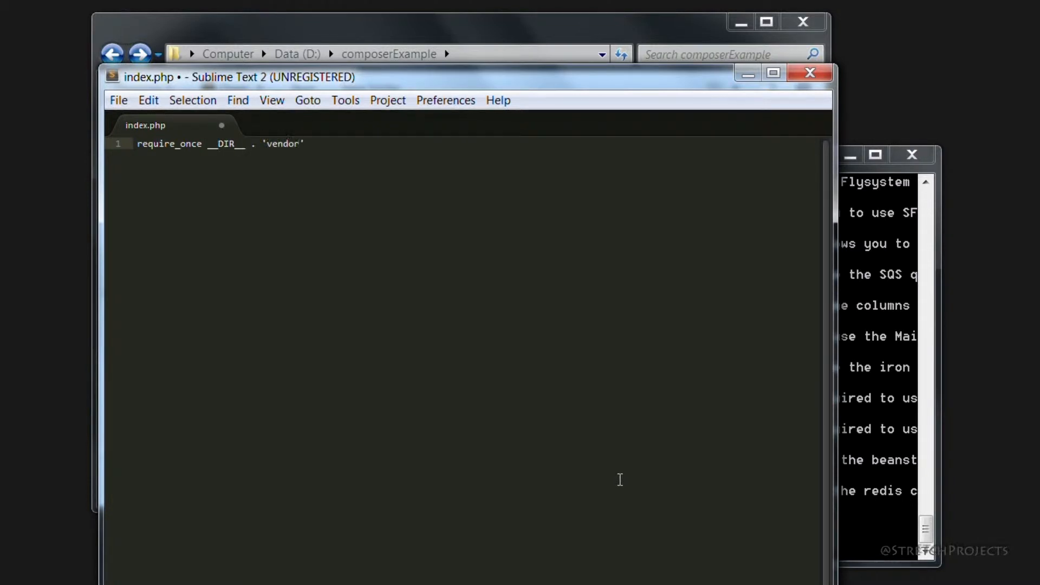
text(/autoload.php)
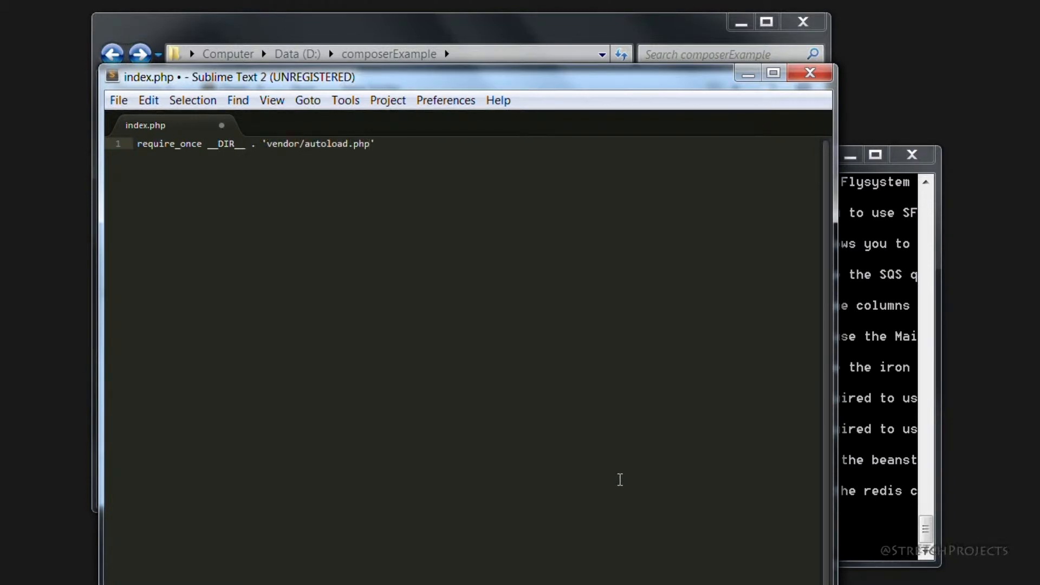
text(;)
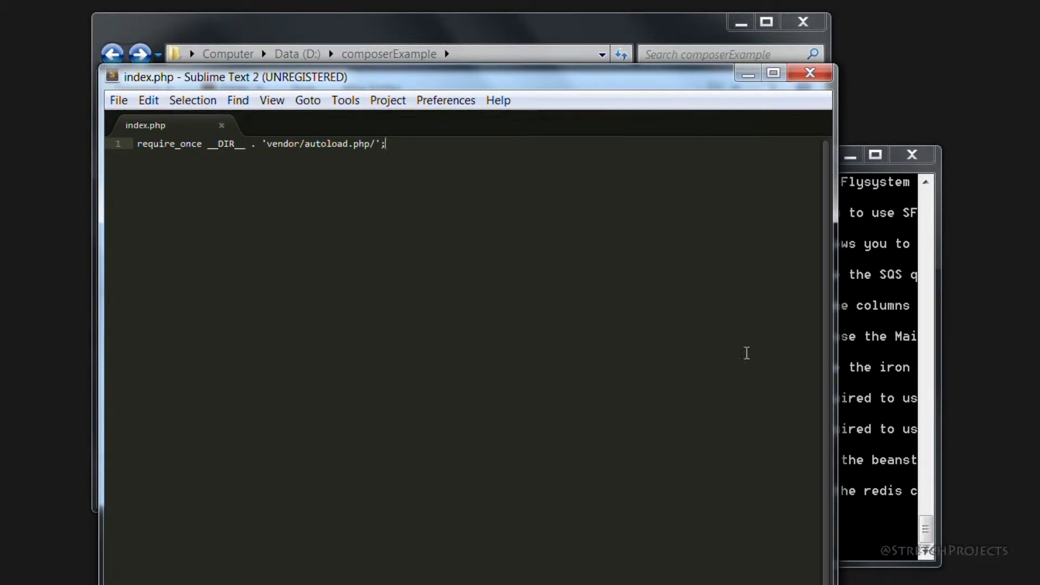
mouse_move(357, 177)
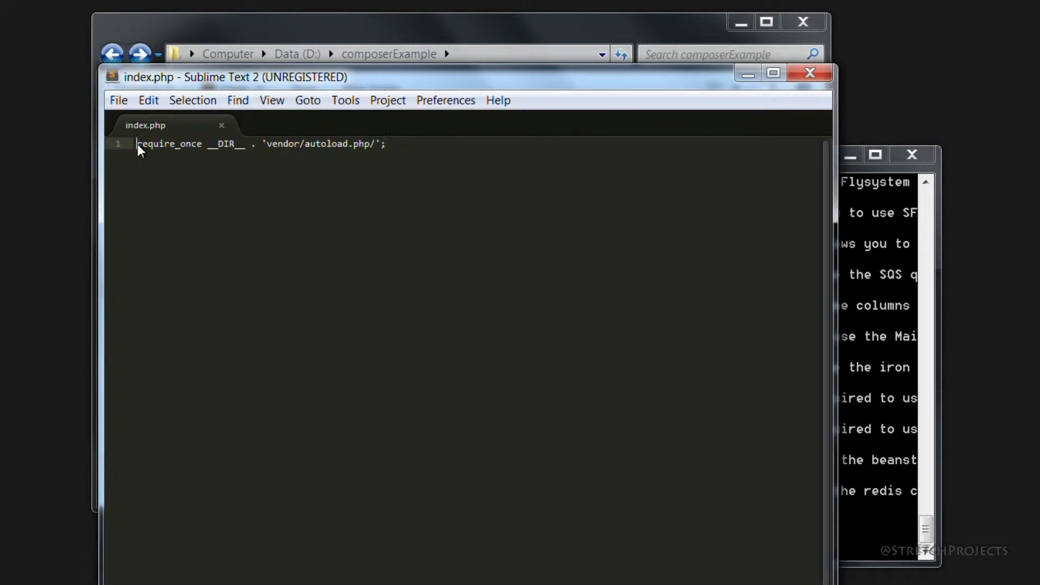
text(<?php)
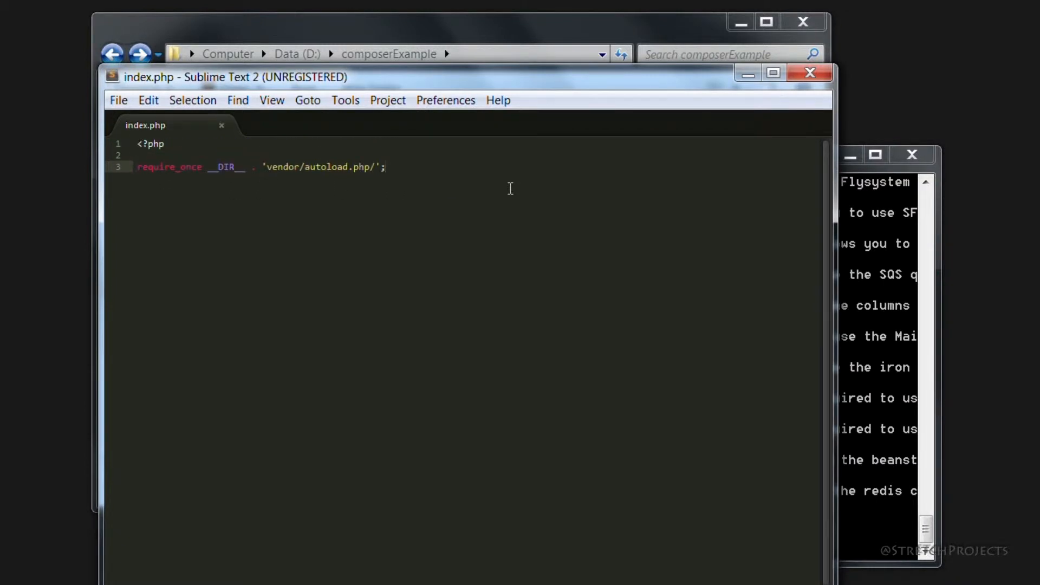
click(386, 167)
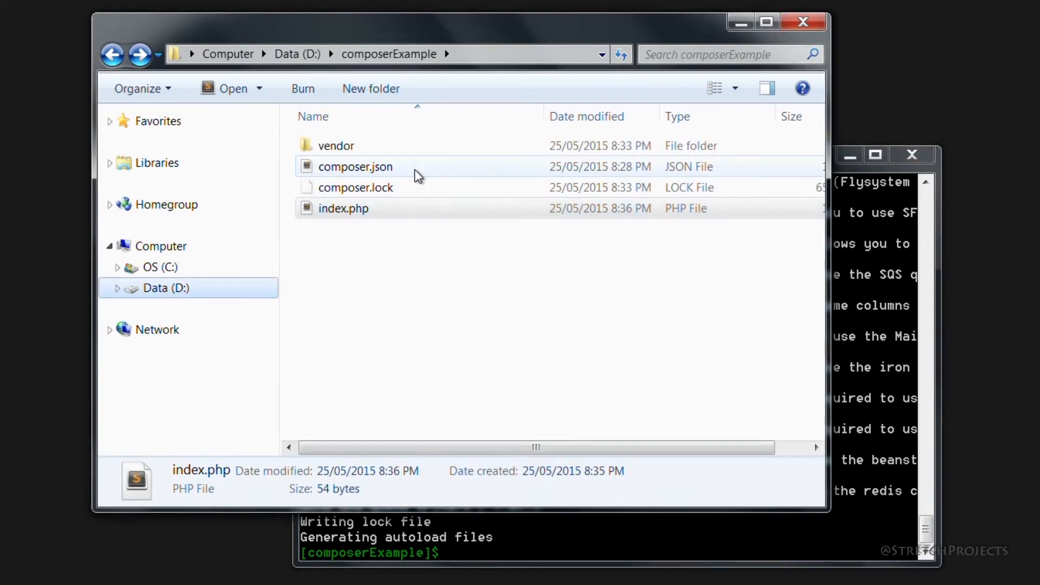
Edit composer.json's laravel/laravel constraint to >=5.0 <6.0, then replace it with 4.0.
double_click(355, 167)
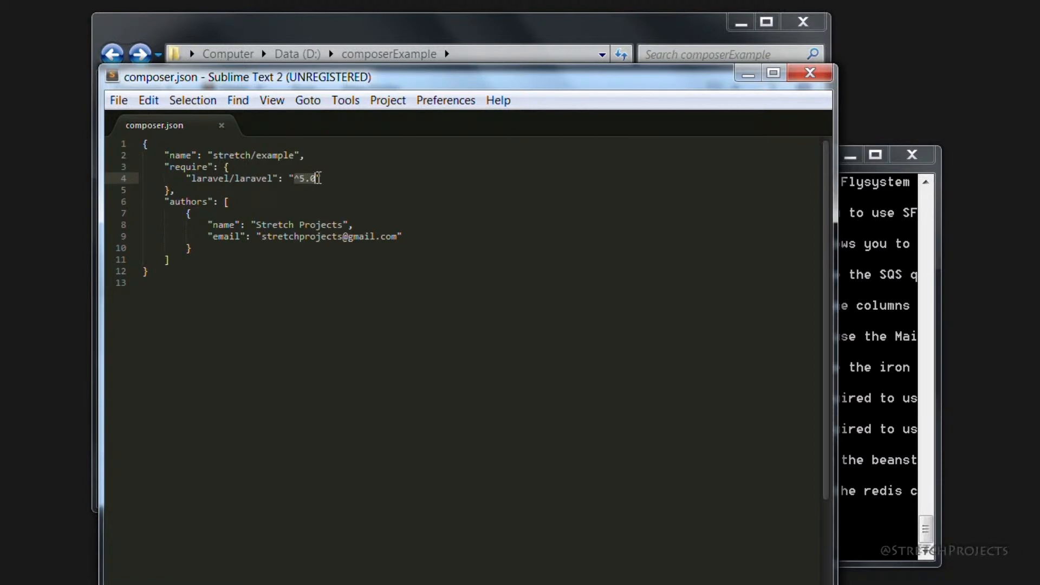
mouse_move(373, 217)
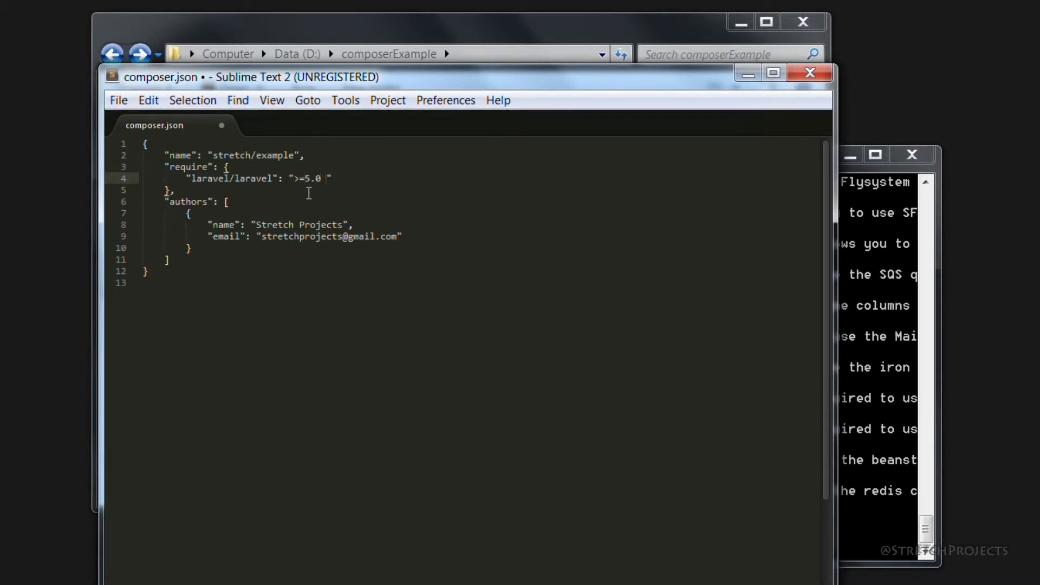
text(<6.0)
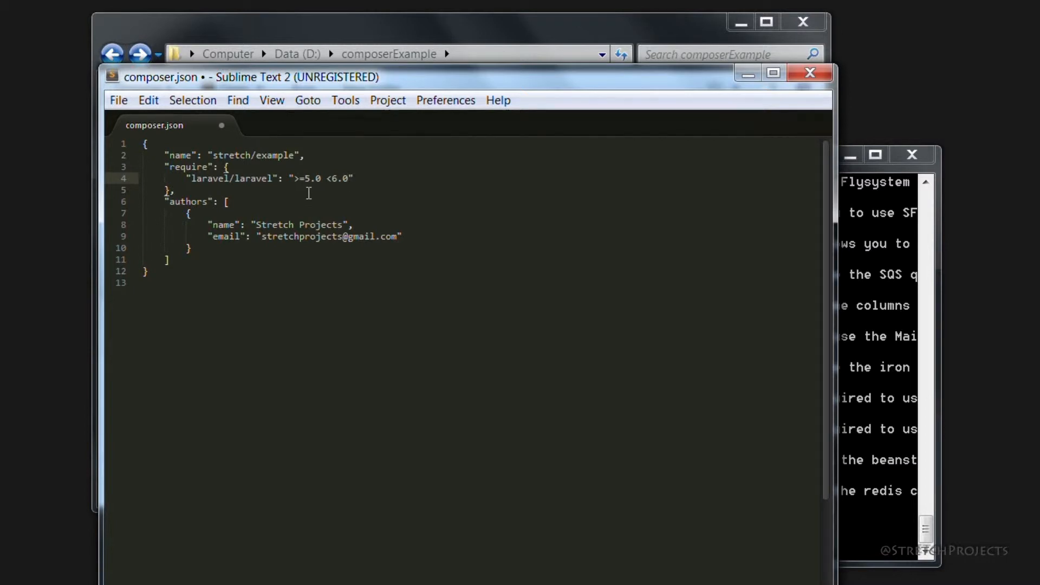
text(4.)
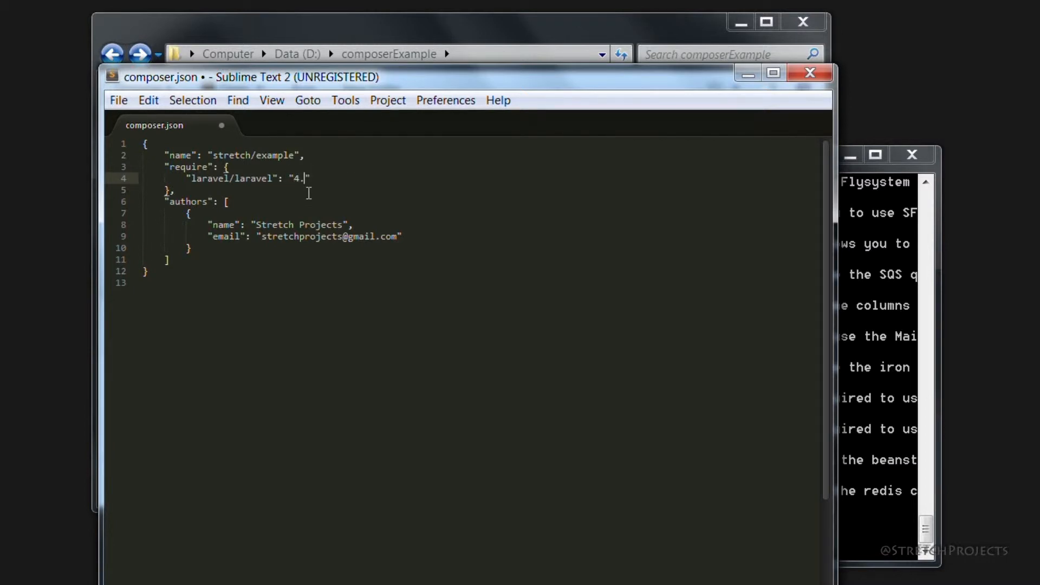
text(0)
text(c)
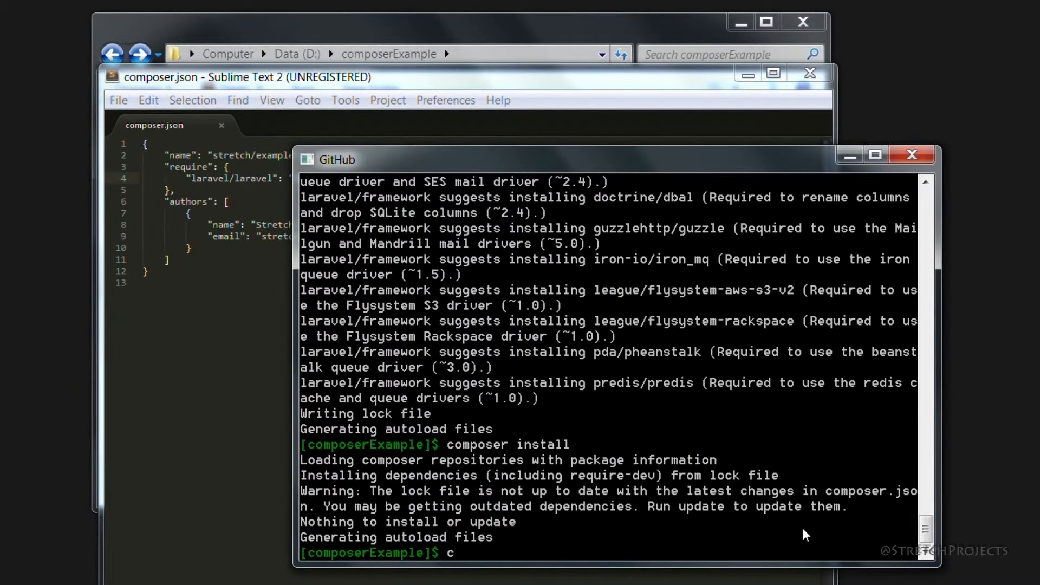
Run composer update in Git Shell and let it load repositories and update dependencies.
text(omposer update)
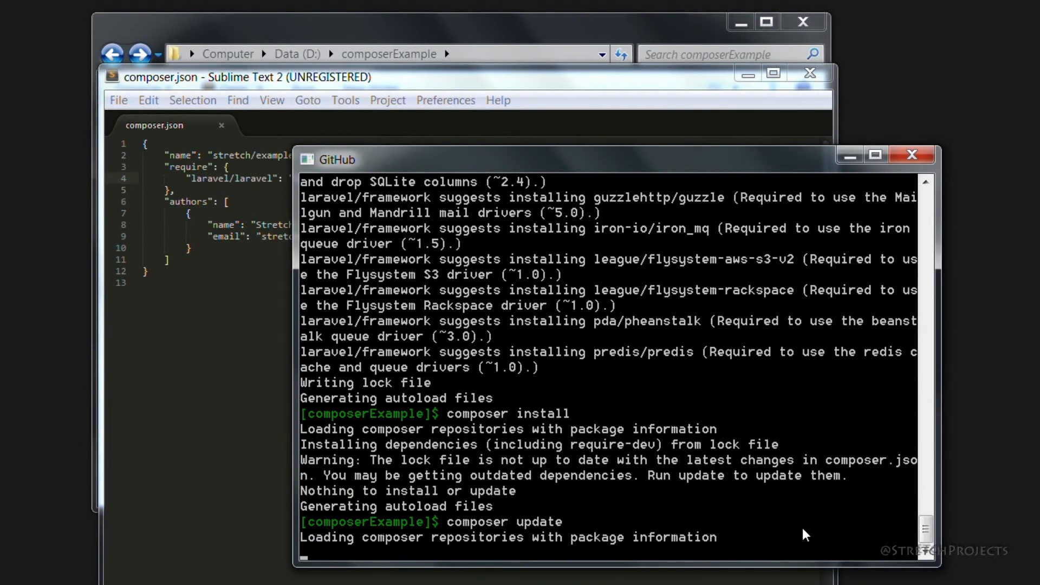
scroll(down, 3)
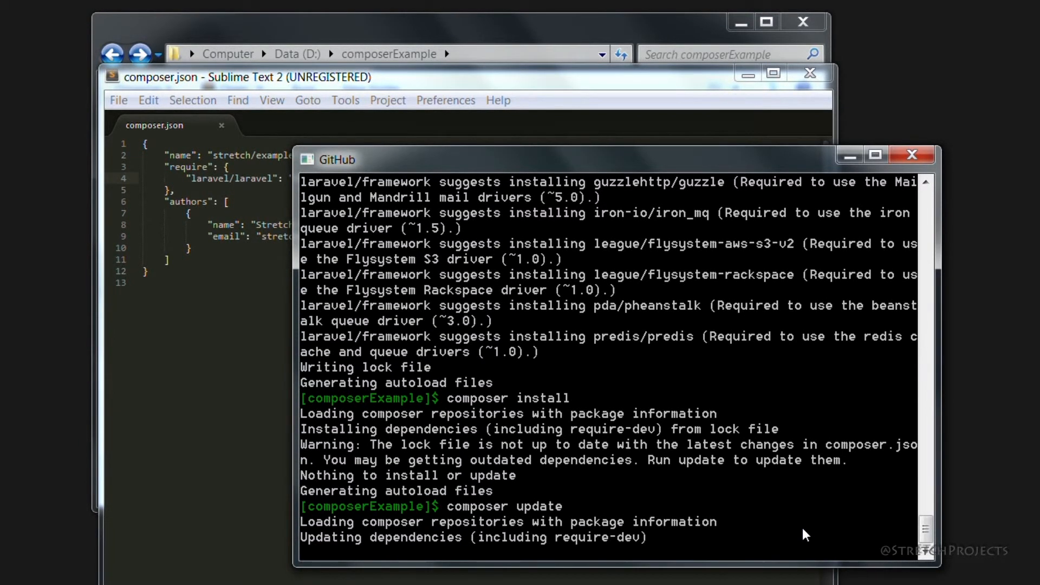
scroll(down, 3)
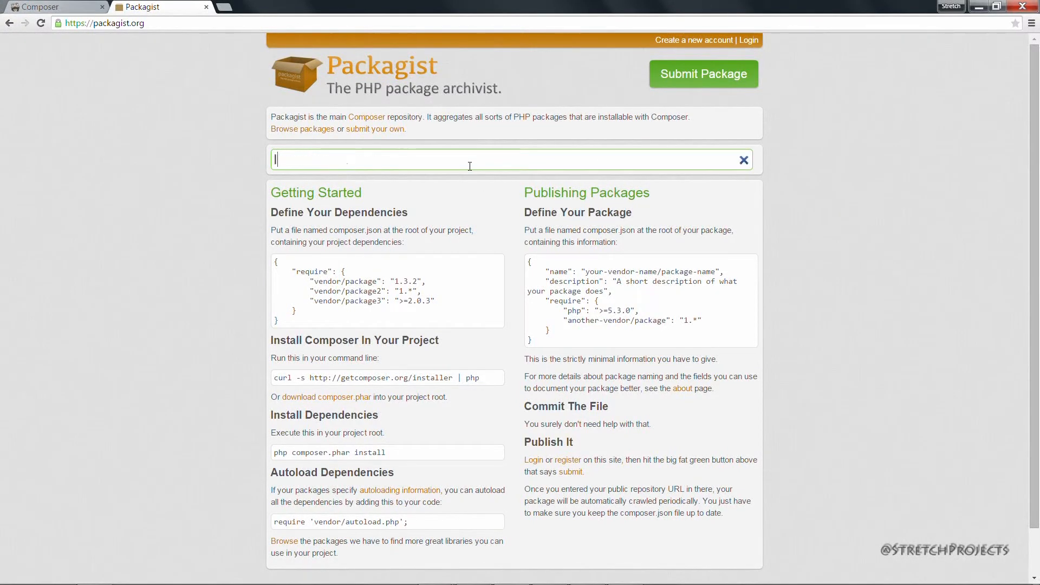
Search Packagist for laravel and look over the results.
text(laravel)
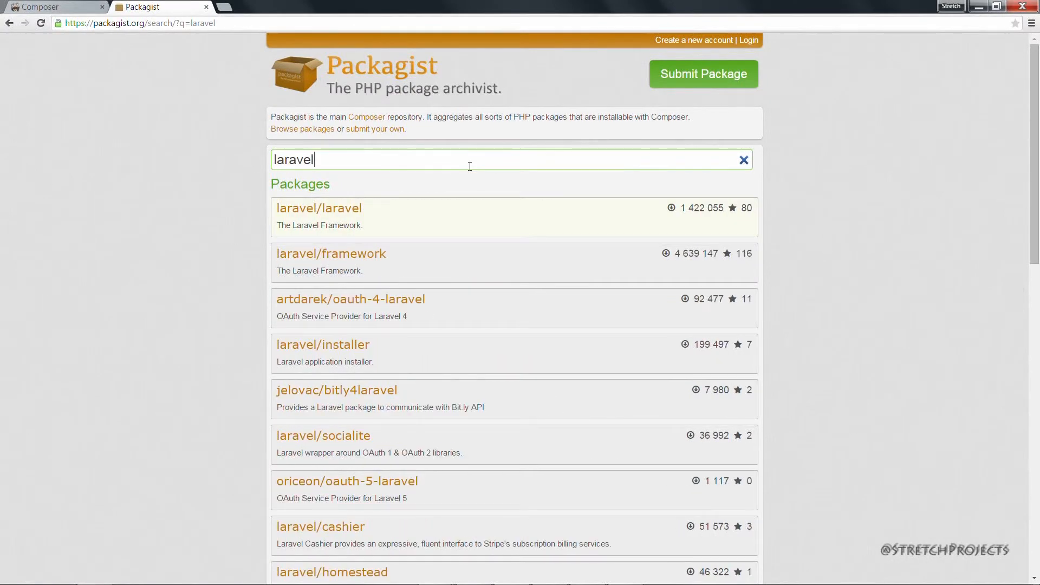
scroll(down, 3)
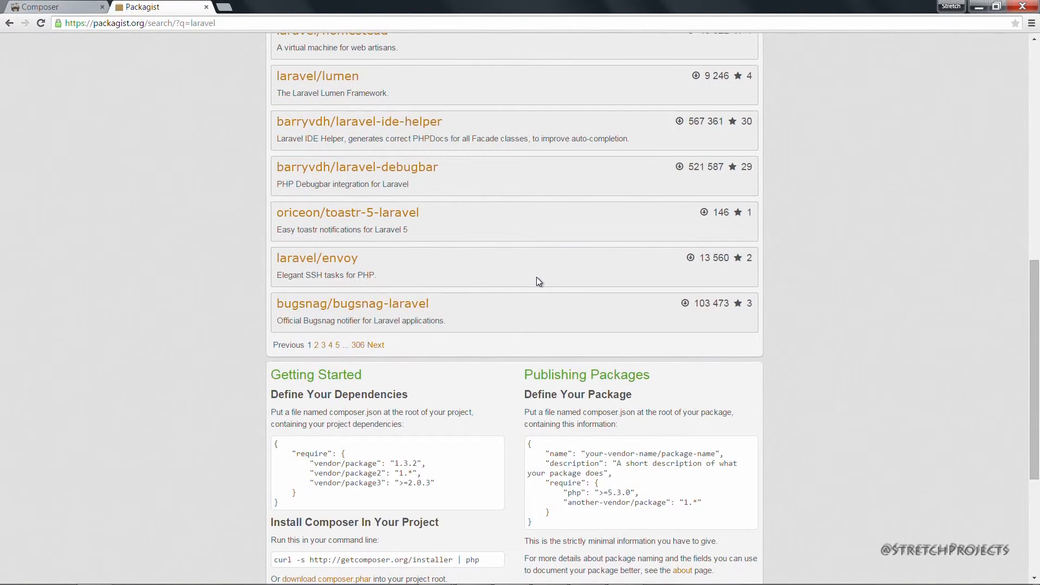
scroll(up, 3)
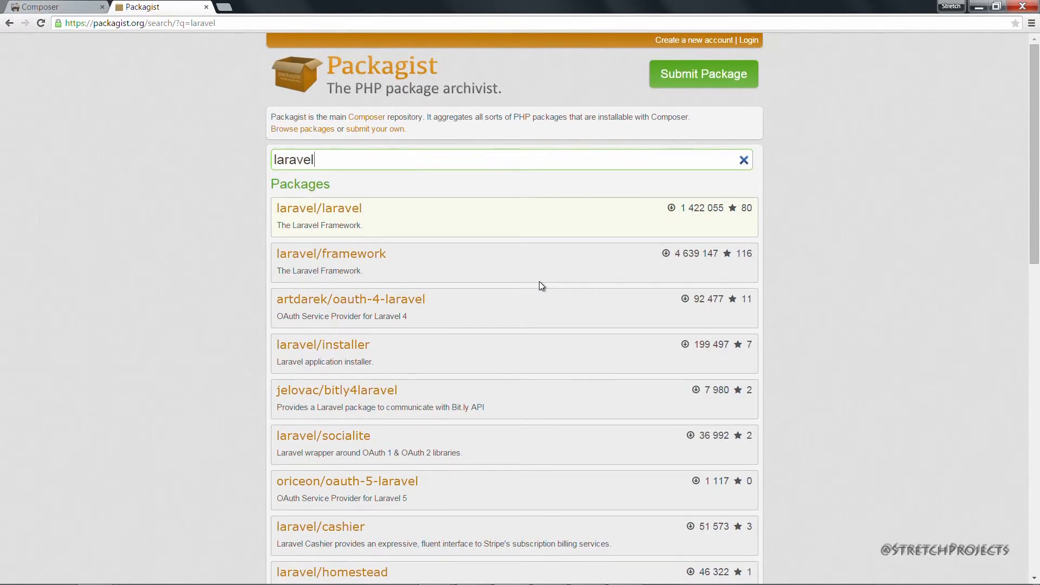
mouse_move(846, 232)
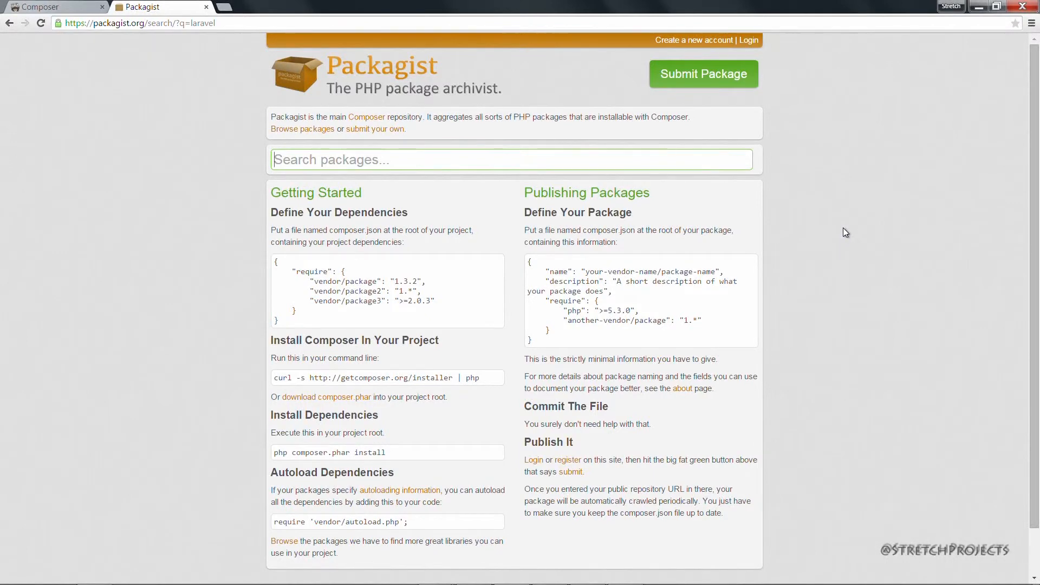
Search Packagist for pdf, note the HTML to PDF description, and go to thujohn/pdf.
text(pdf)
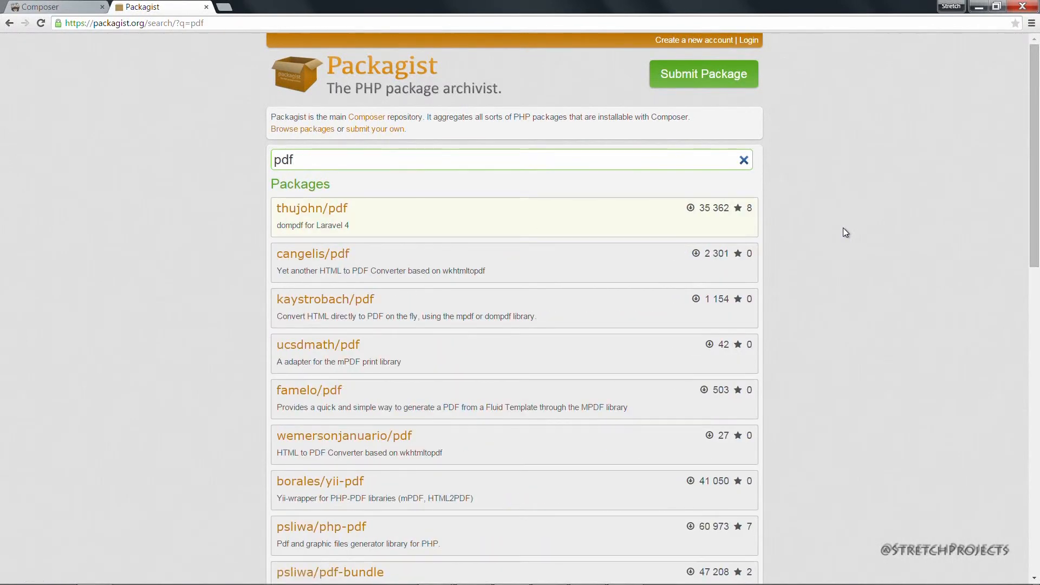
scroll(down, 3)
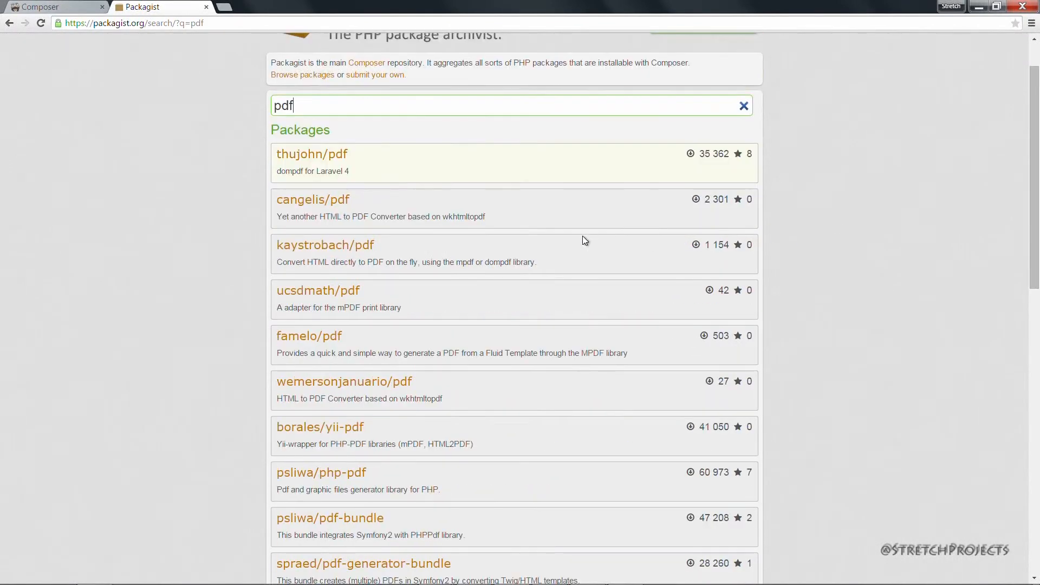
scroll(down, 3)
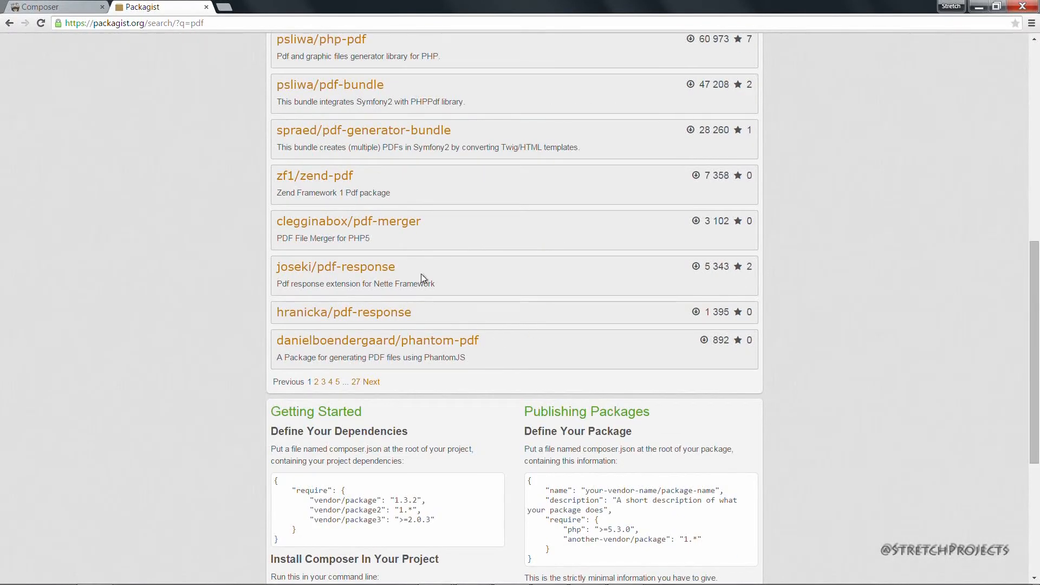
mouse_move(446, 332)
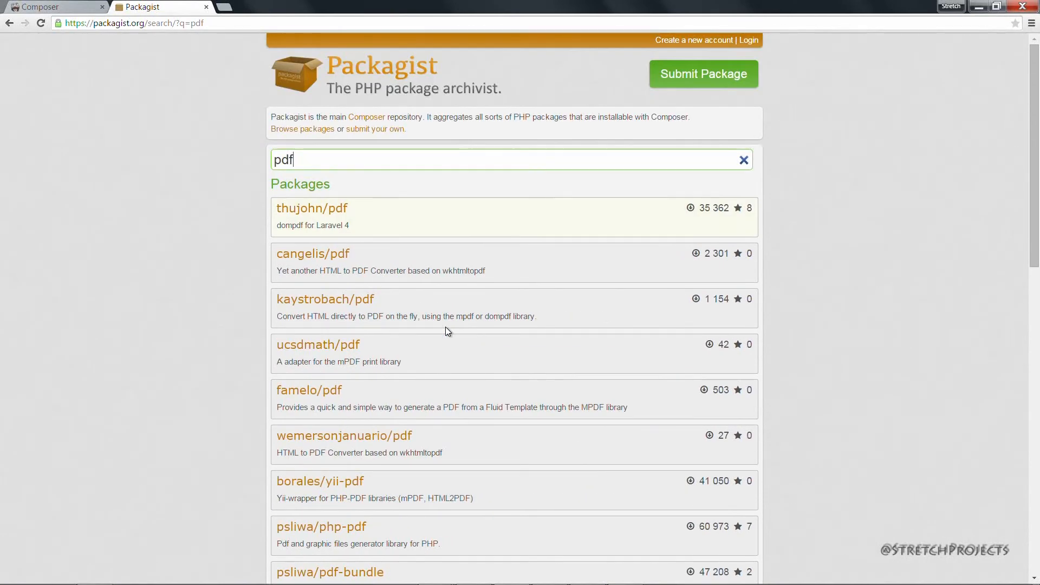
double_click(327, 271)
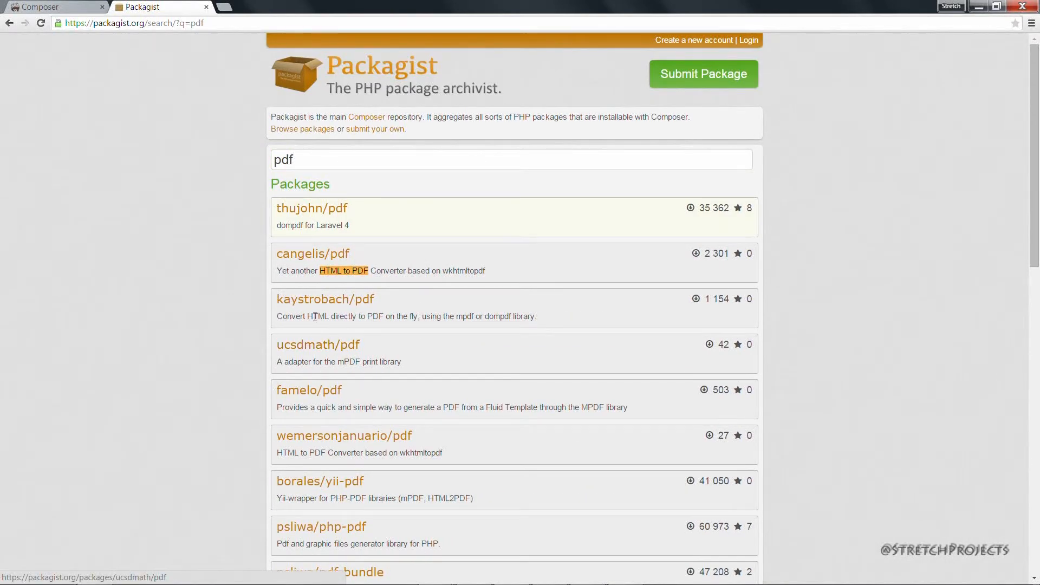
drag(312, 316, 424, 316)
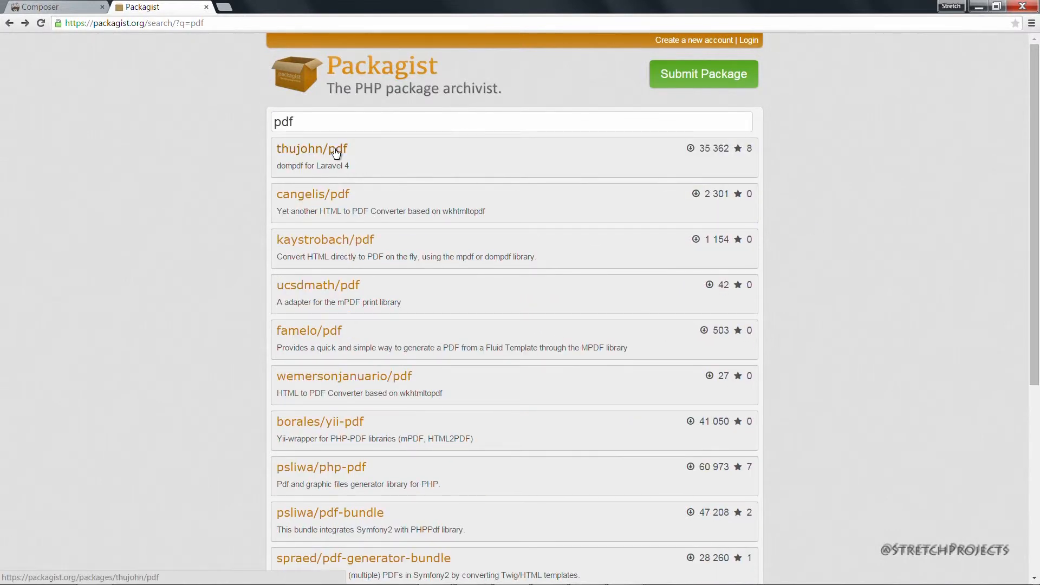
click(312, 148)
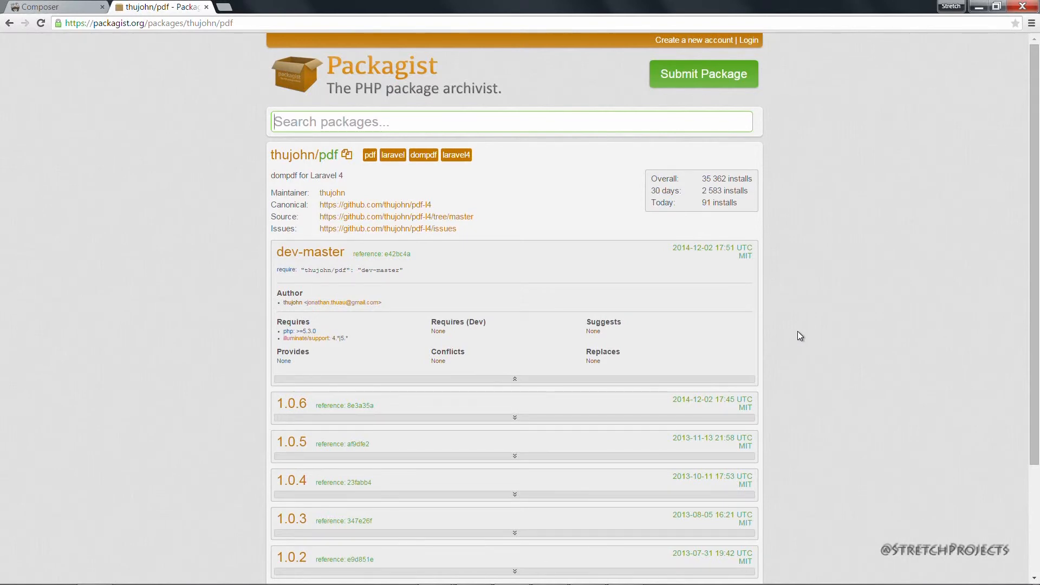
Select the 1.0.6 require line "thujohn/pdf": "1.0.6" and review its requirements.
scroll(down, 3)
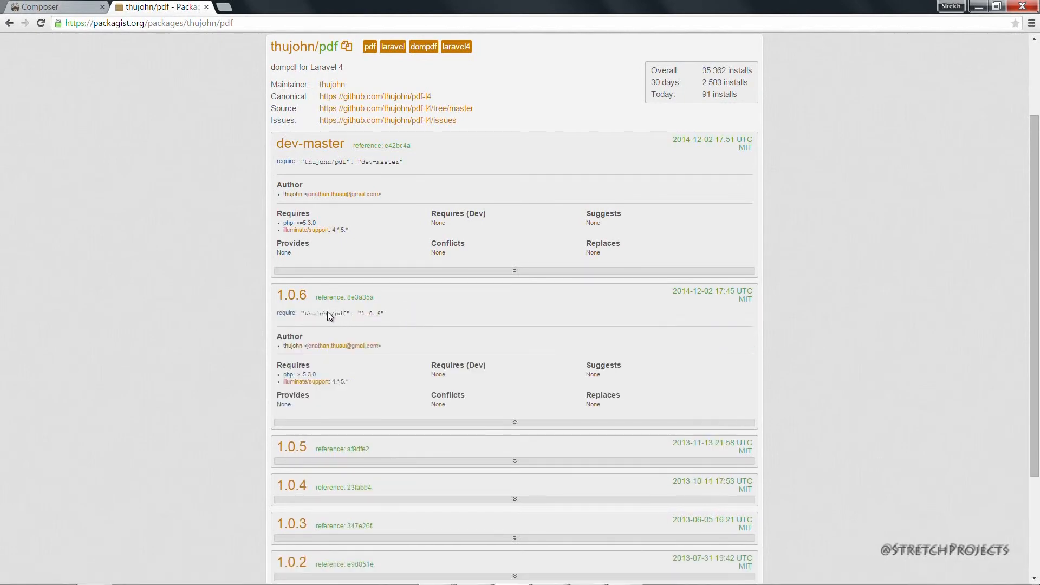
mouse_move(340, 324)
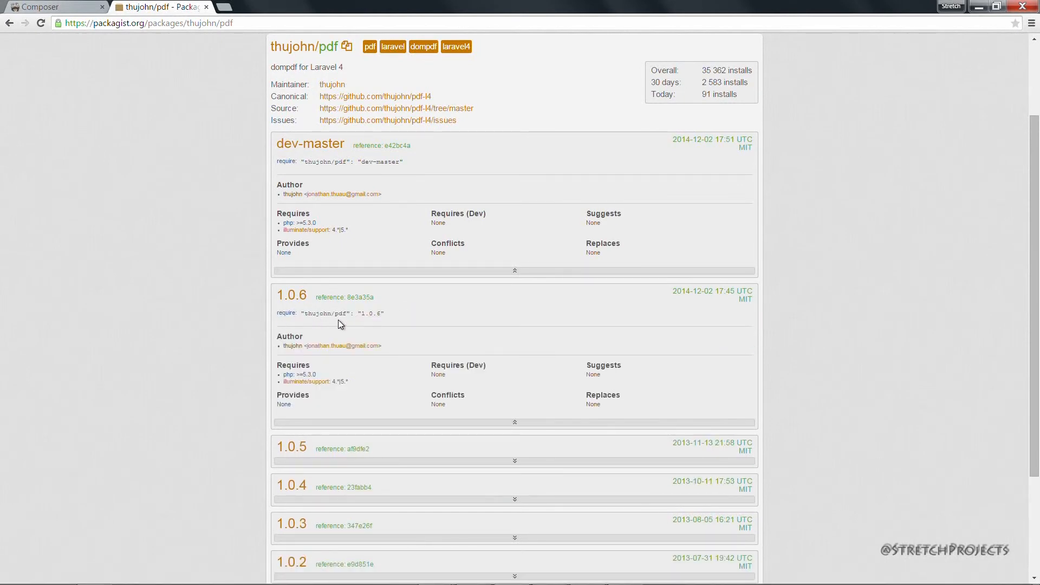
scroll(up, 3)
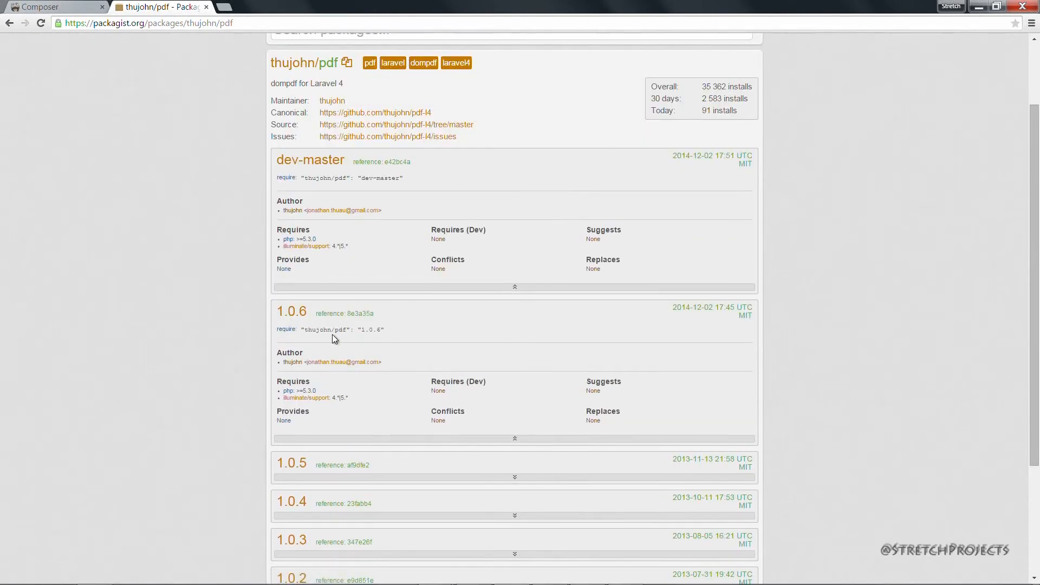
scroll(up, 3)
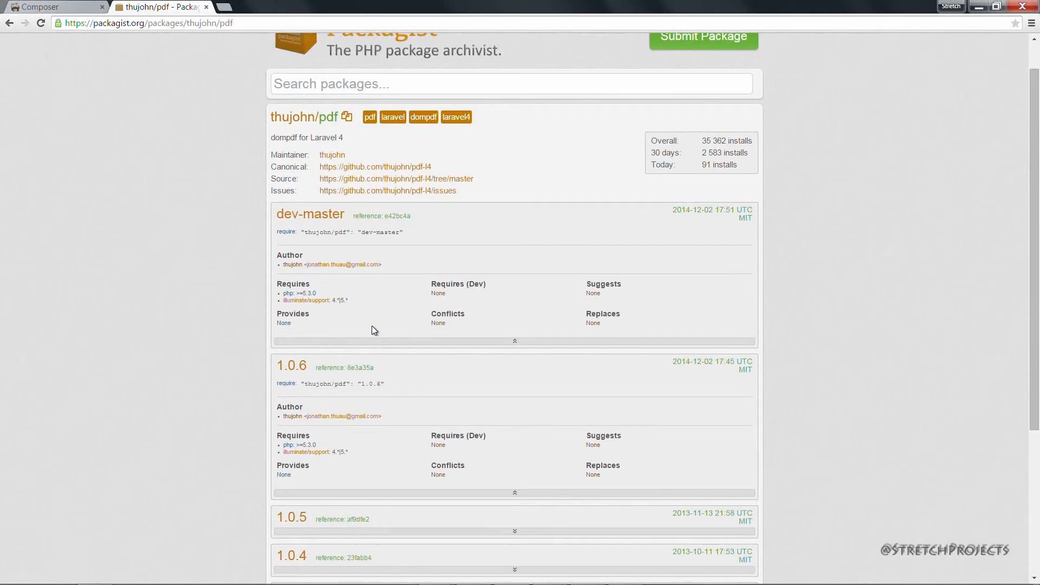
mouse_move(292, 365)
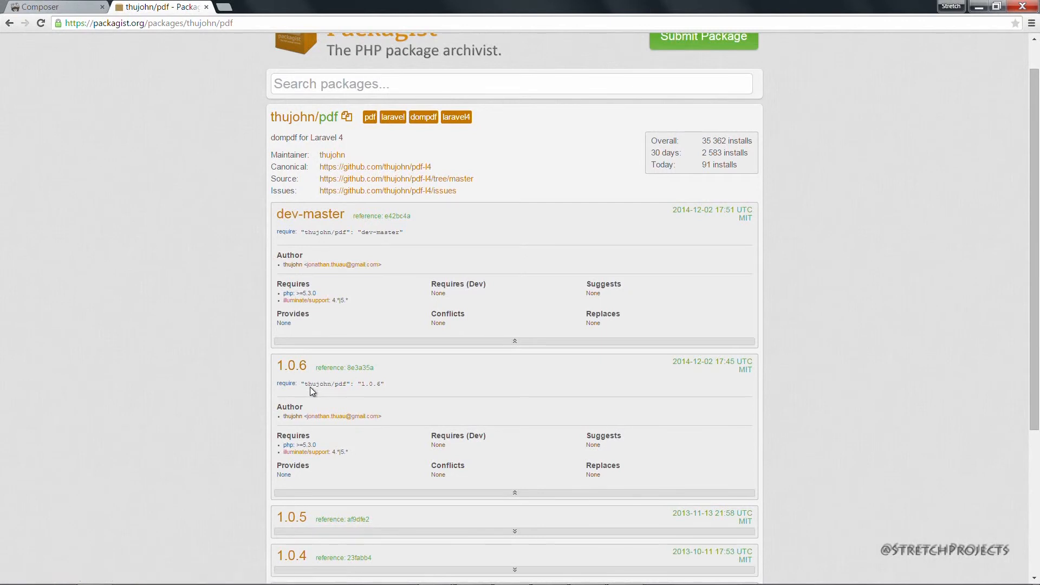
double_click(343, 383)
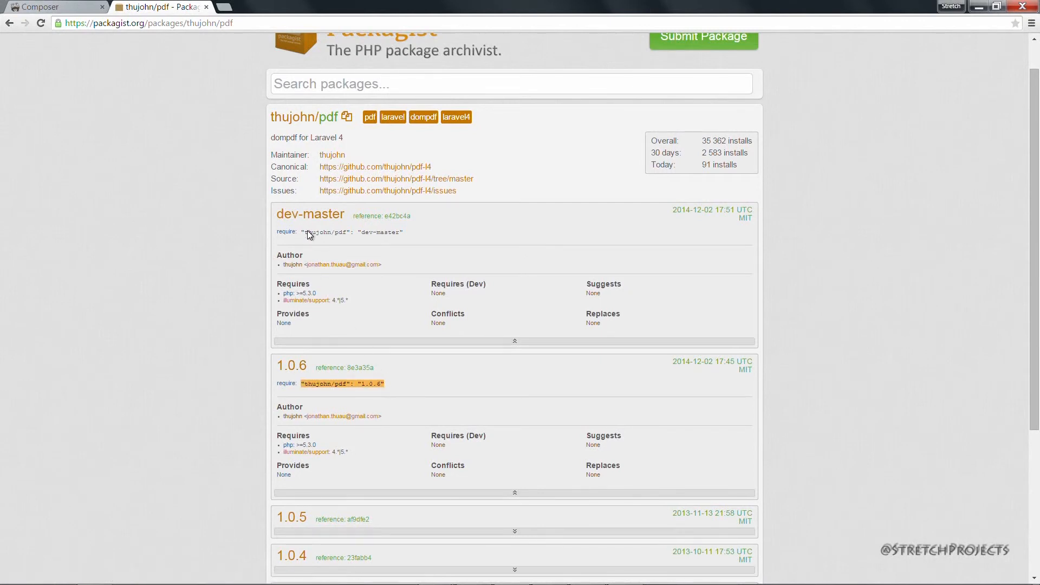
double_click(351, 232)
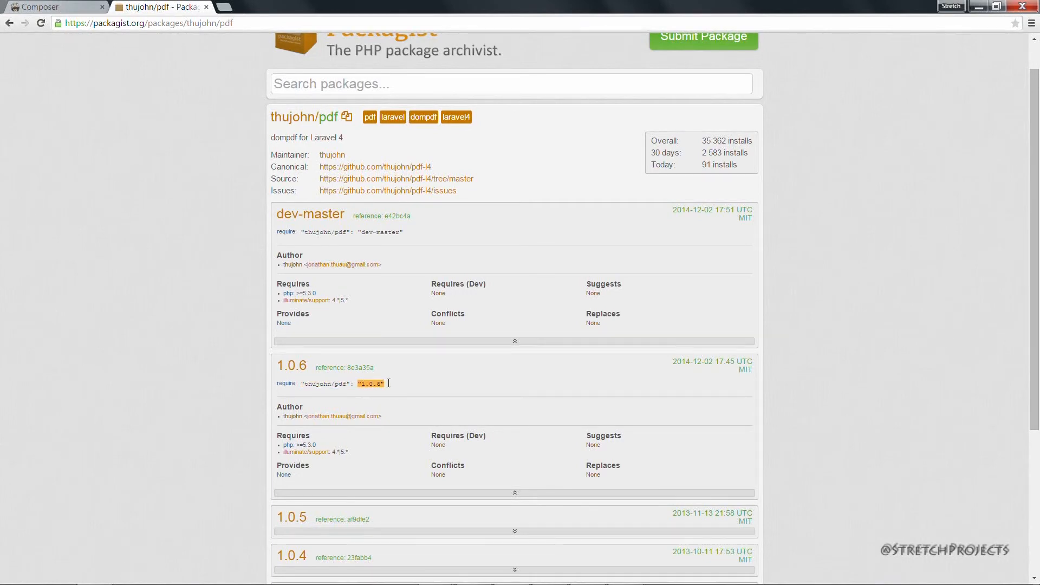
scroll(down, 3)
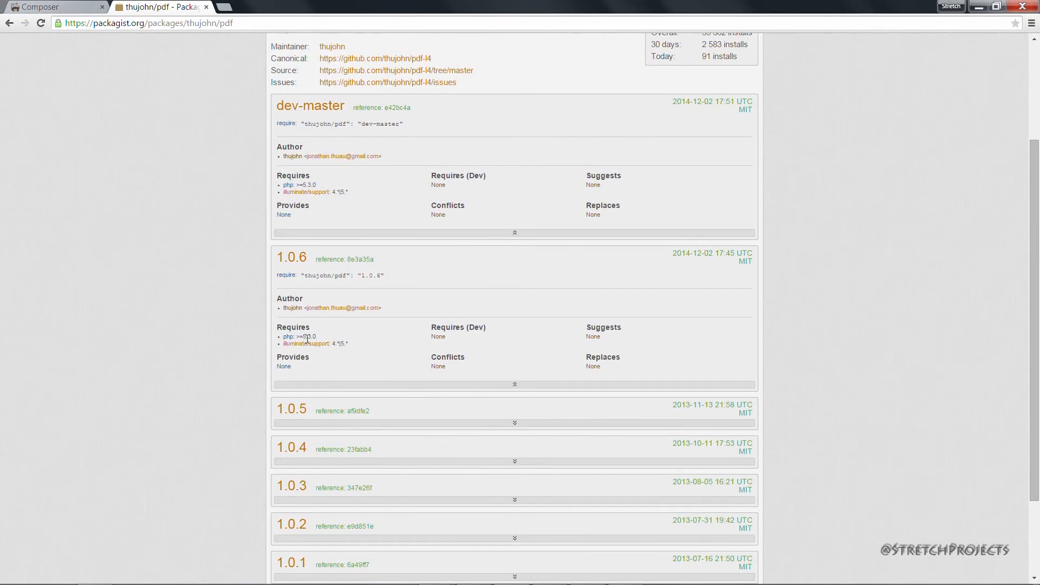
mouse_move(372, 356)
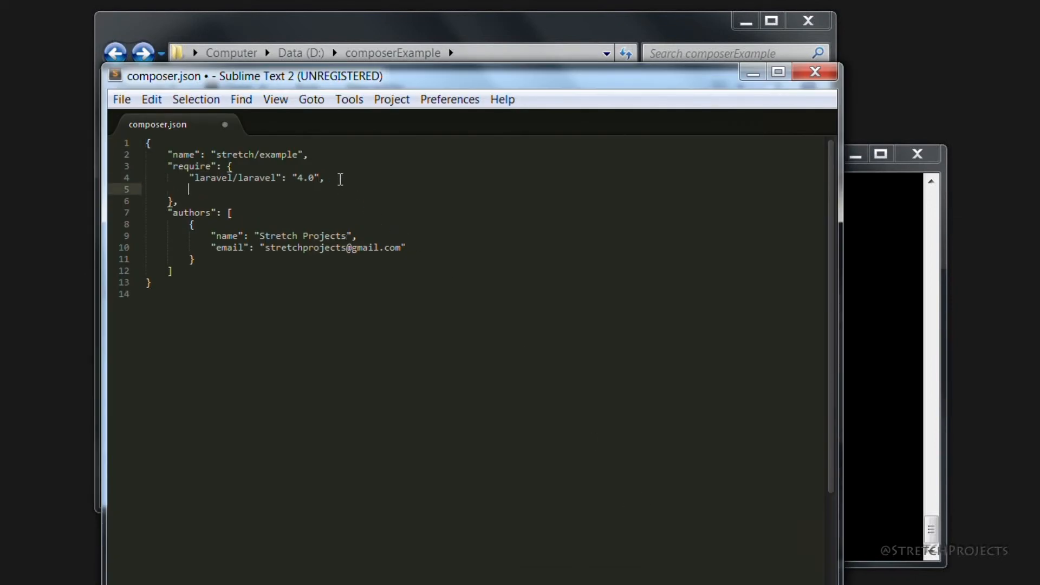
Add "thujohn/pdf": "1.0.6" to composer.json's require block and start composer update.
text("thujohn/pdf": "1.0.6")
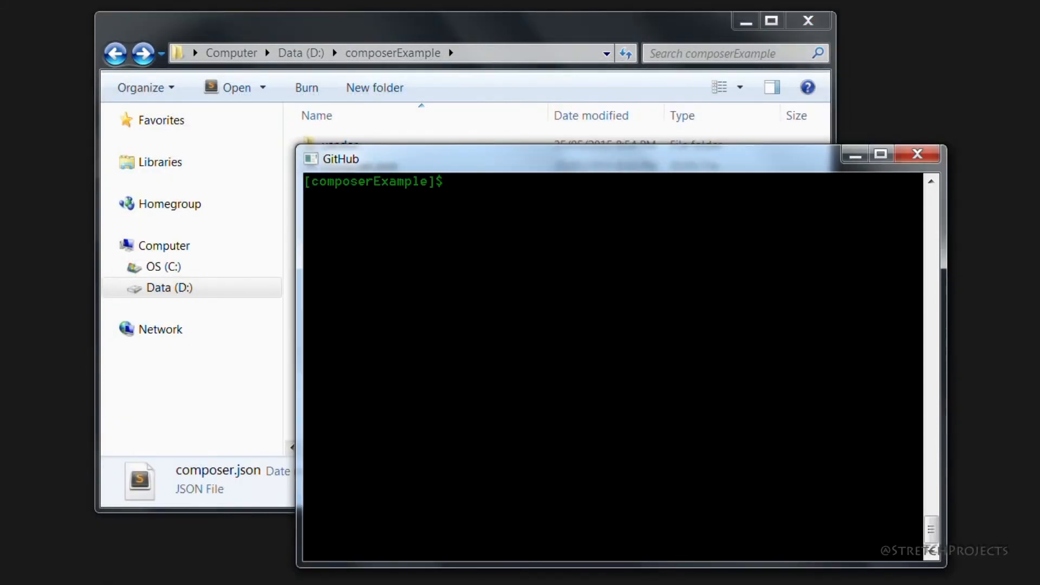
text(composer upd)
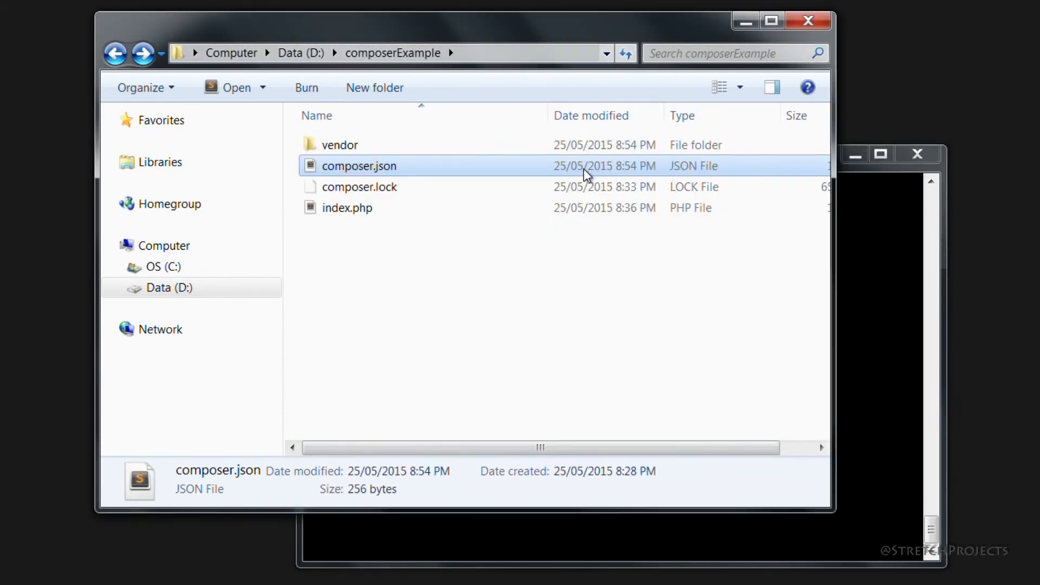
Go into the vendor folder and select autoload.php to see its details.
double_click(339, 144)
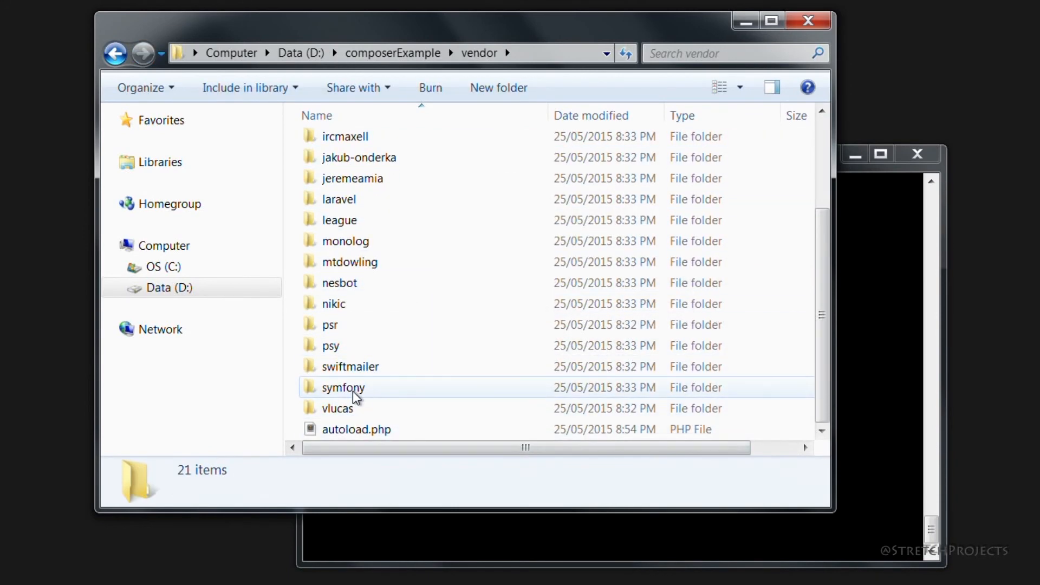
mouse_move(382, 435)
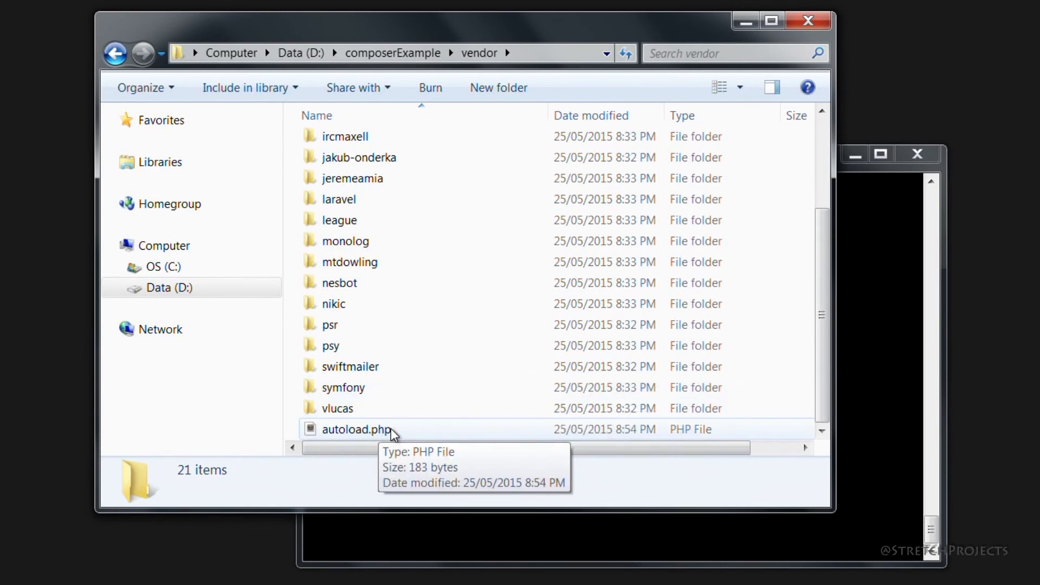
click(356, 429)
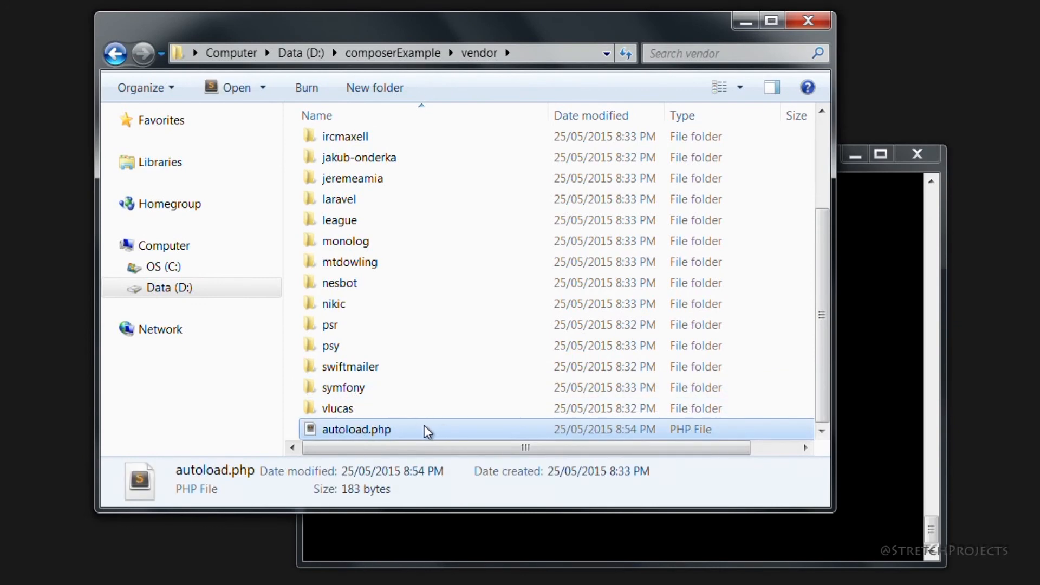